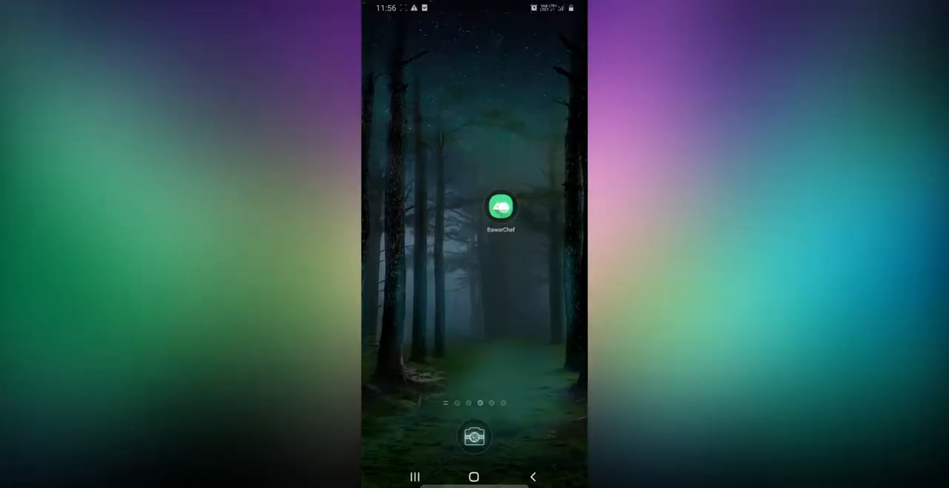
Launch BawarChef and sign in as a chef with the chef's username and password
left_click(501, 207)
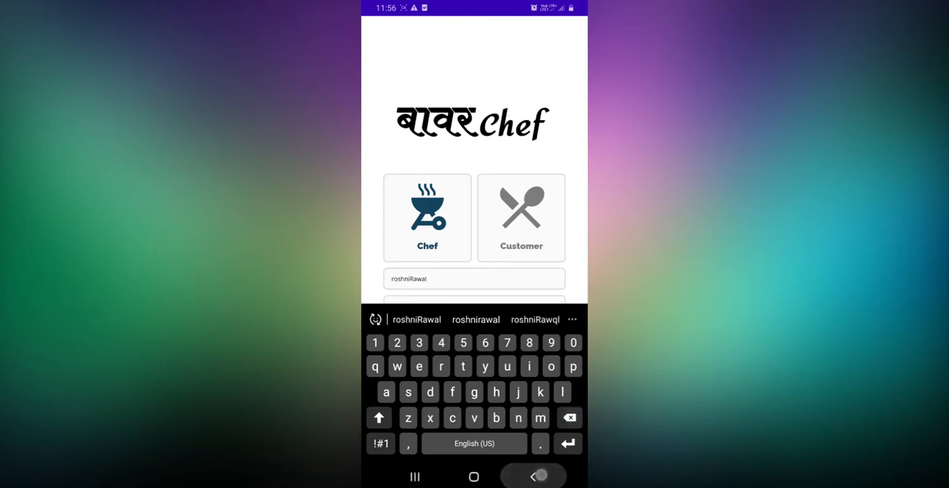
left_click(474, 299)
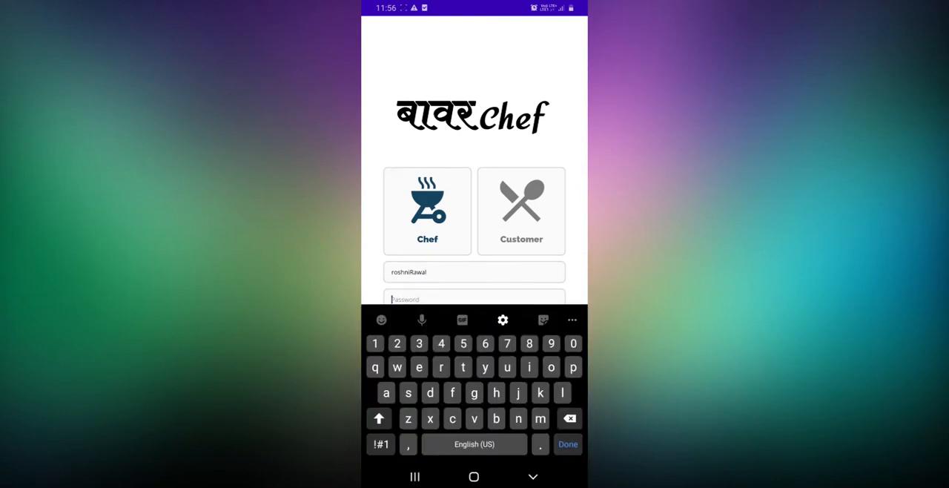
left_click(518, 418)
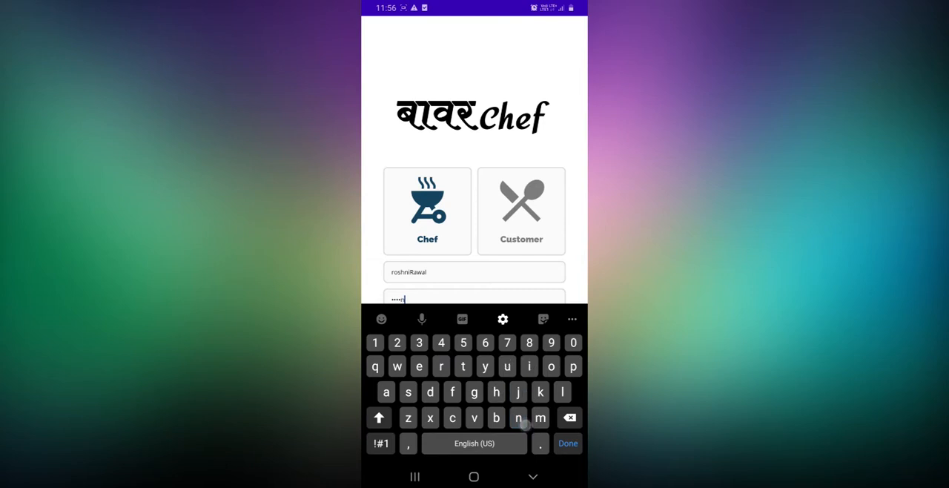
left_click(380, 442)
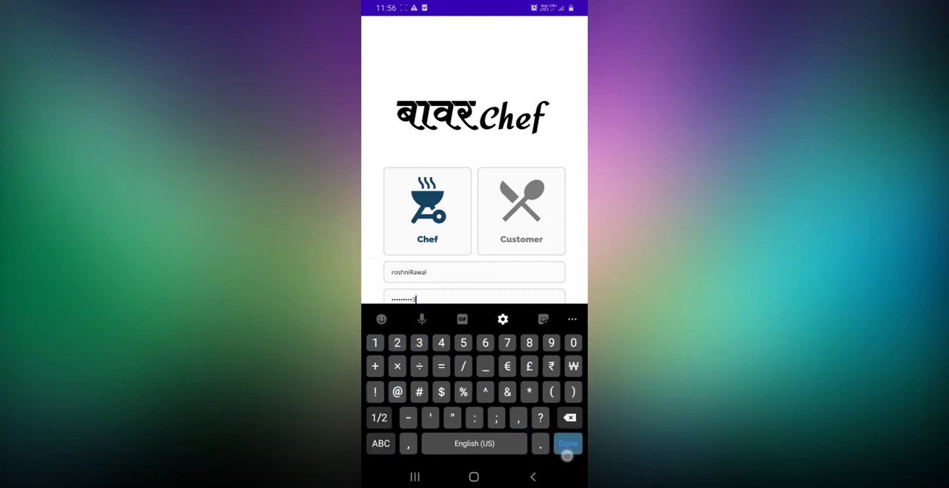
left_click(569, 443)
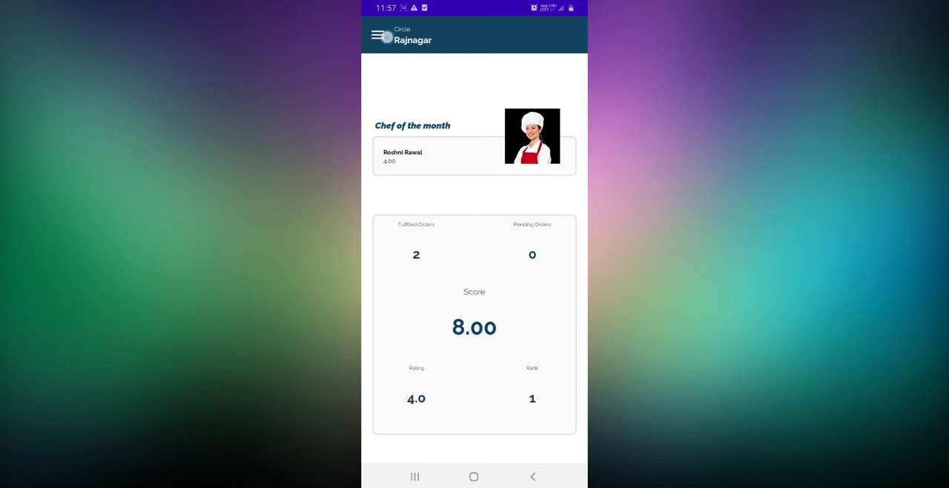
Open the navigation drawer from the chef dashboard showing score 8.00 and rank 1
left_click(380, 35)
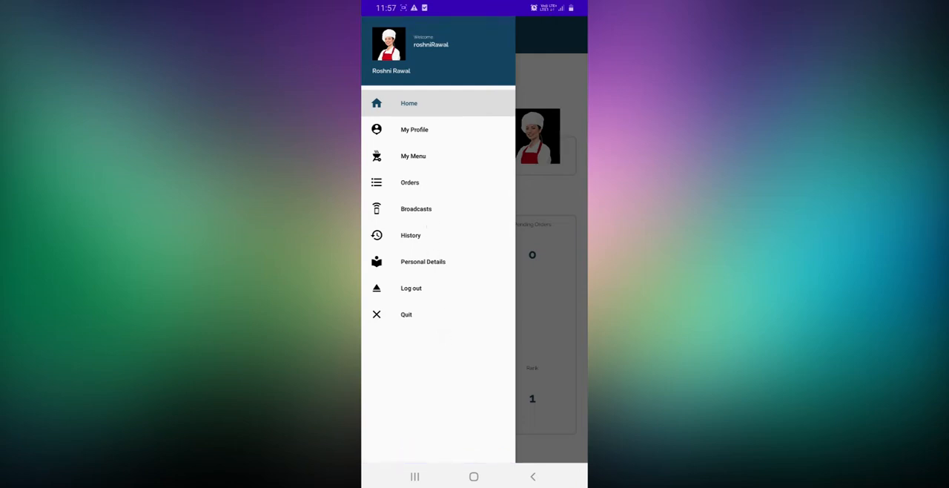
Open My Profile, dismiss the photo options, and scroll down to the location map
left_click(415, 129)
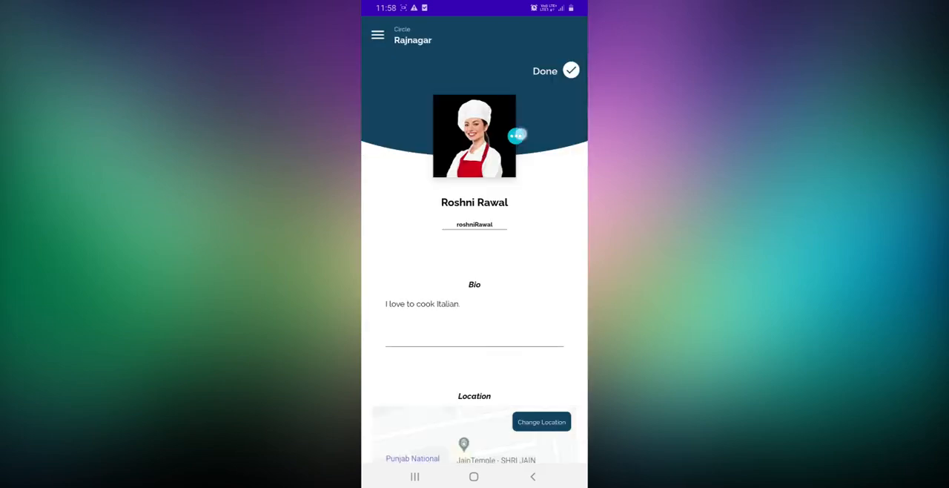
left_click(475, 136)
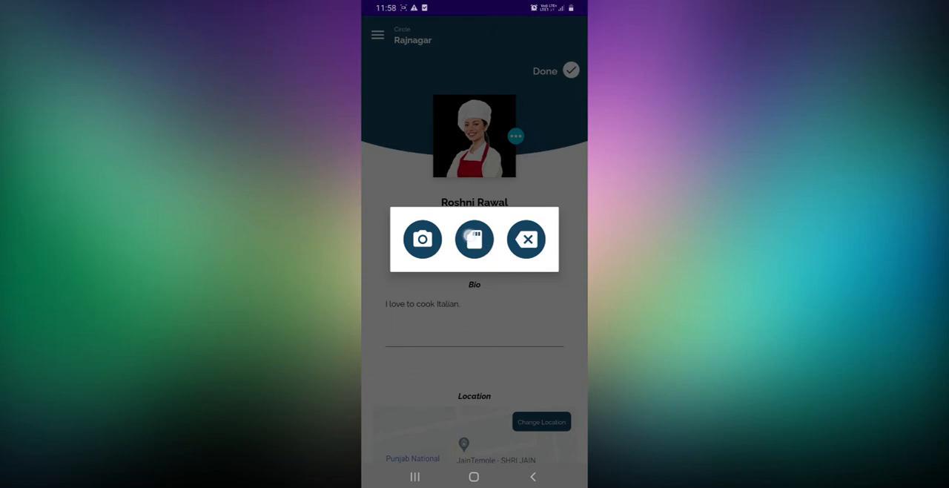
left_click(527, 239)
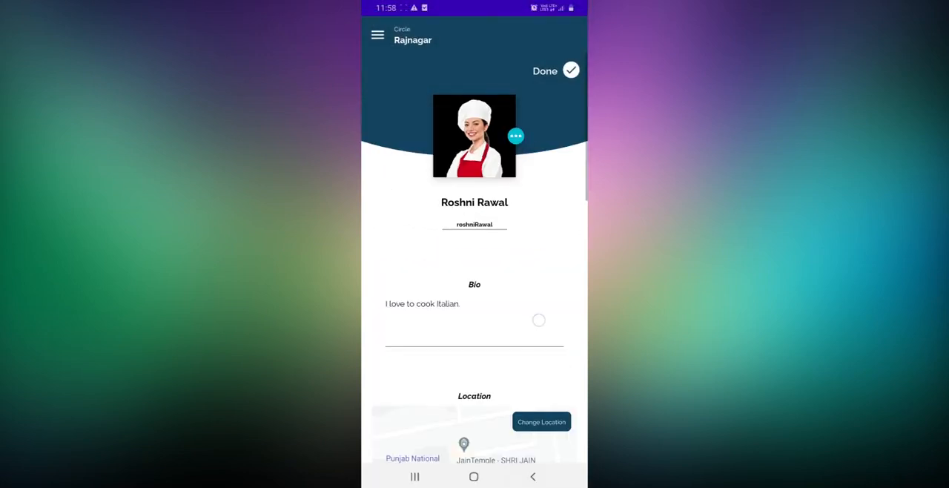
scroll("down", 3)
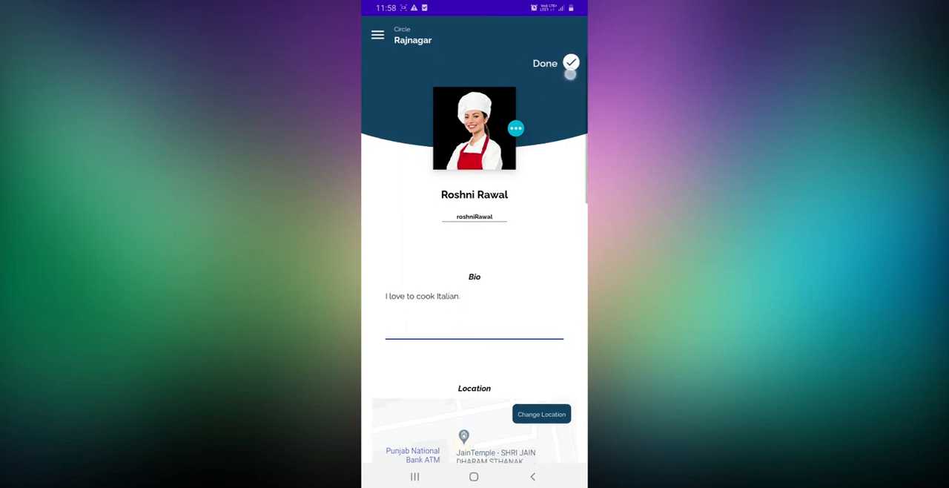
scroll("down", 3)
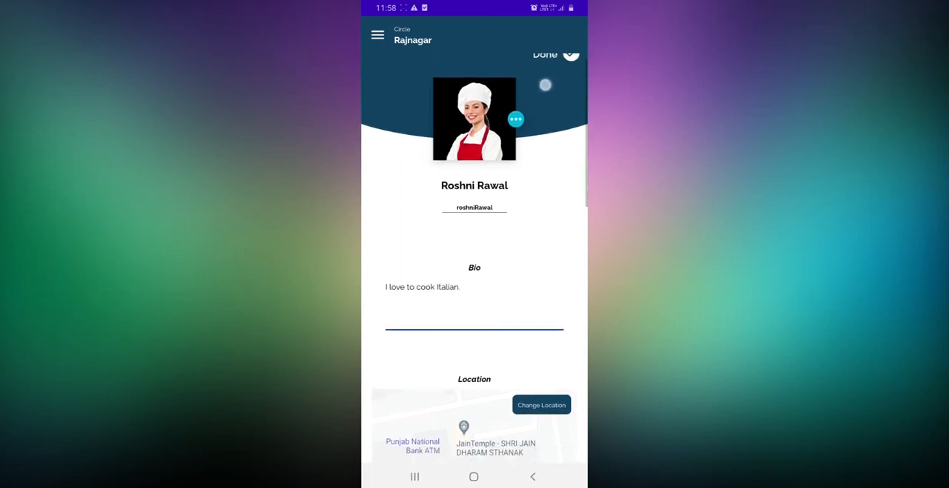
scroll("down", 3)
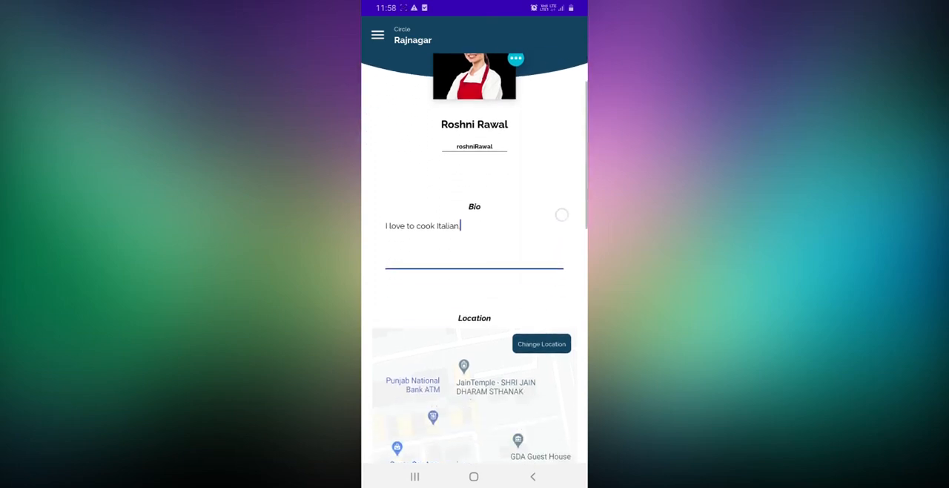
scroll("down", 3)
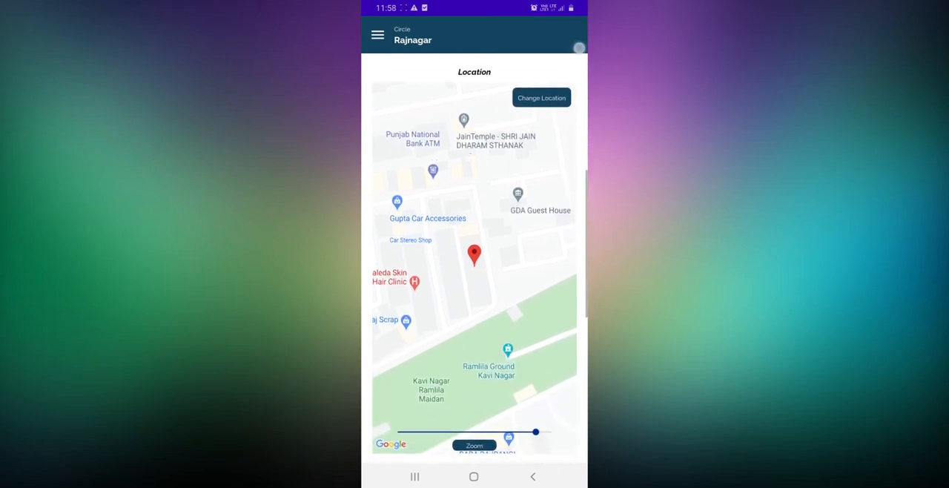
Move the chef's location pin onto Ramlila Ground, Kavi Nagar, and zoom the map out
left_click(541, 97)
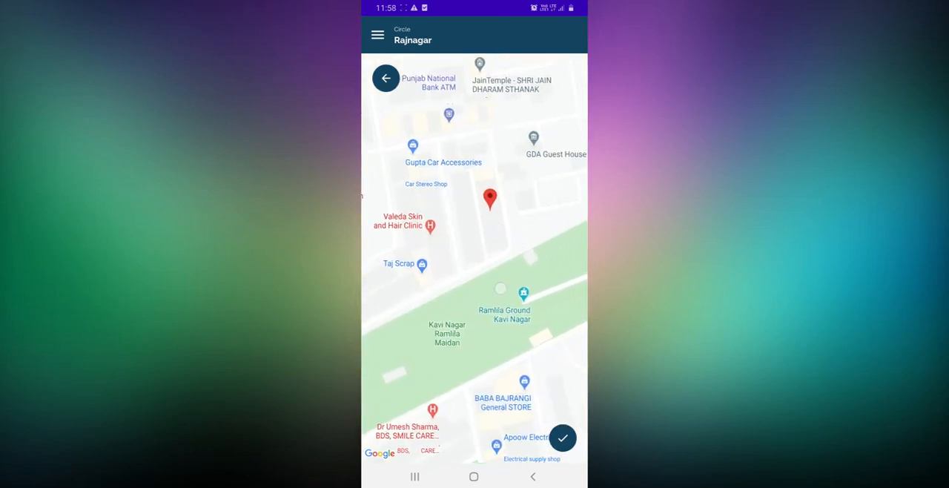
left_click(563, 438)
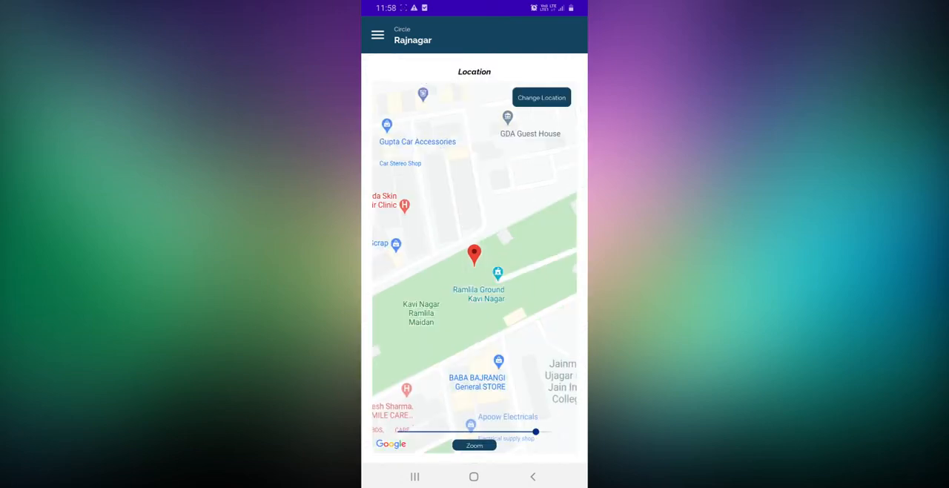
scroll("down", 3)
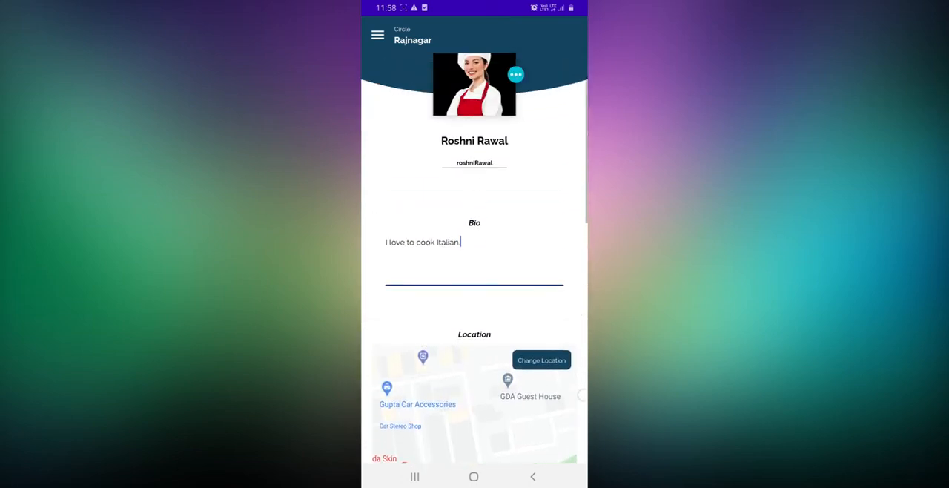
scroll("down", 3)
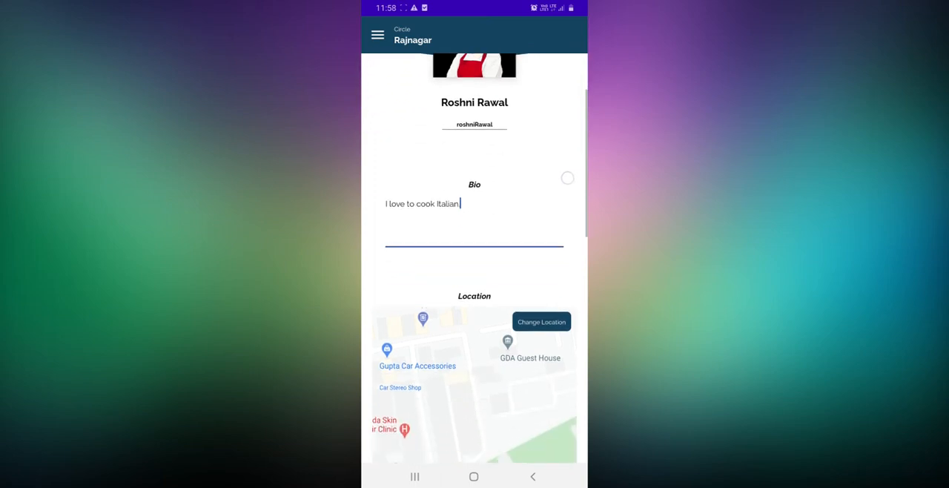
scroll("down", 3)
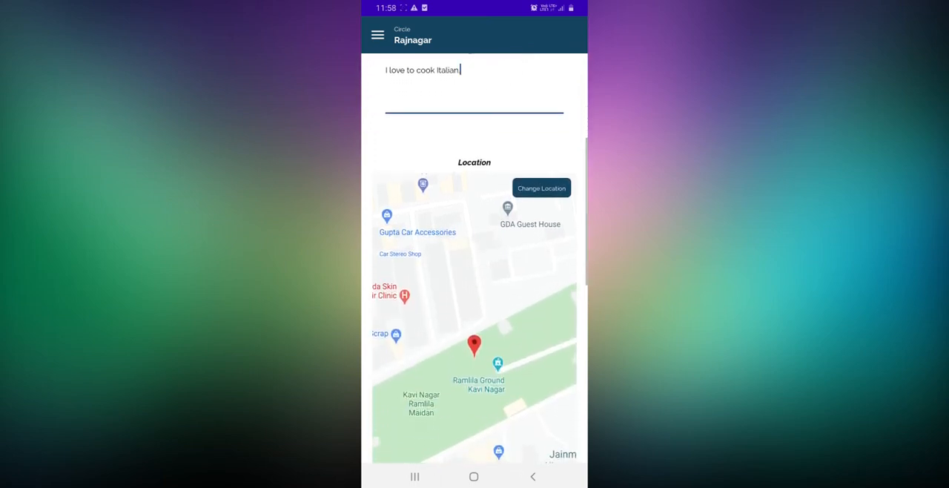
scroll("down", 3)
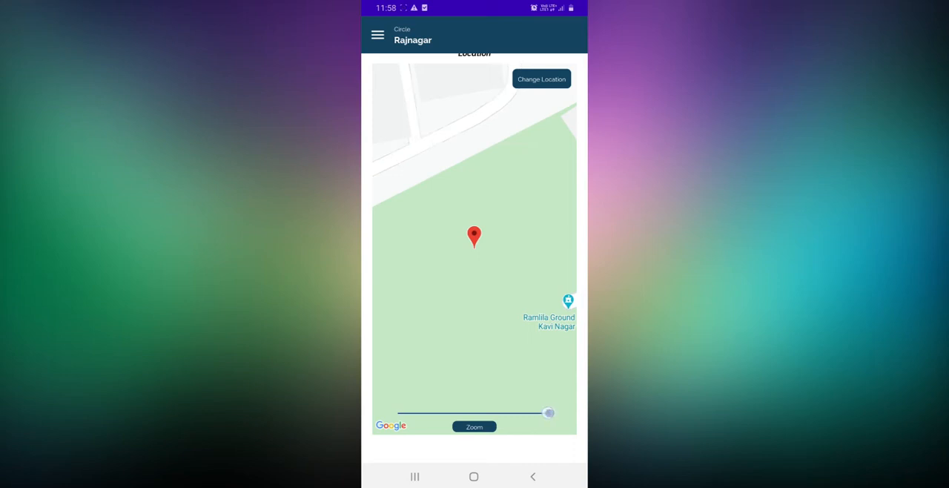
left_click_drag(549, 412, 521, 412)
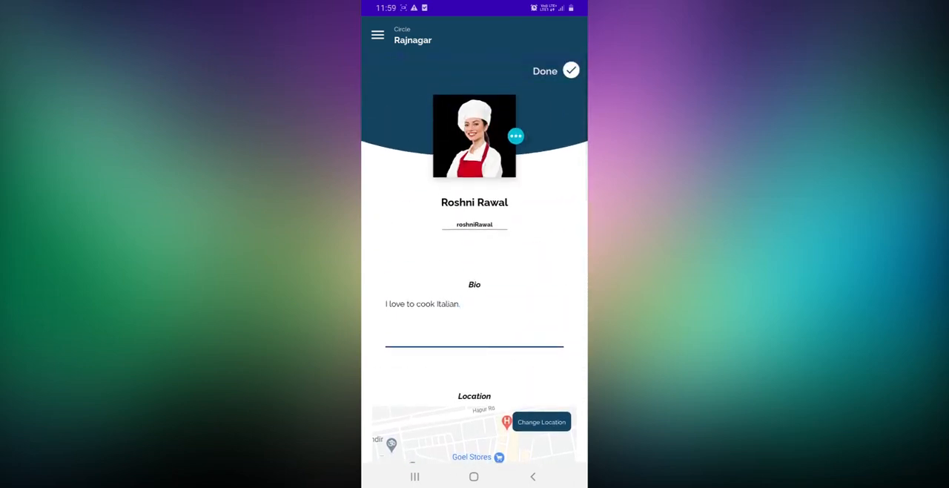
Save the chef profile with the new Ramlila Ground location
left_click(554, 70)
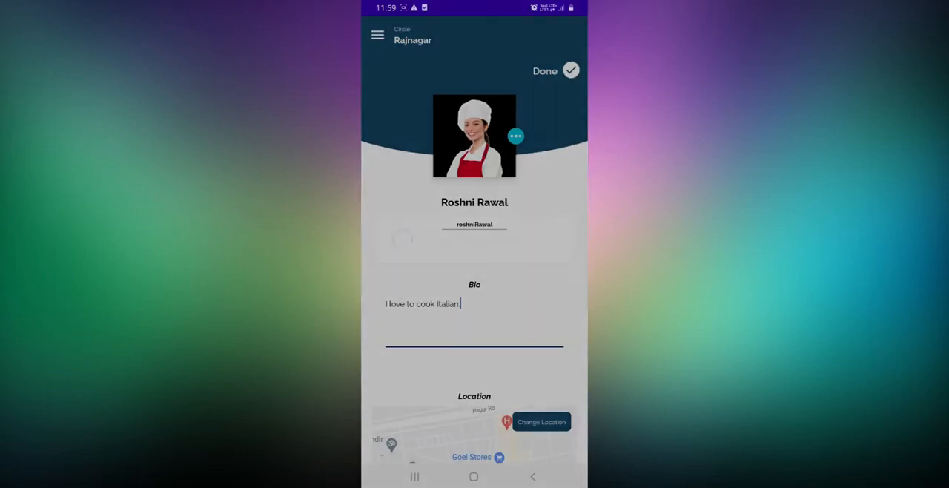
left_click(571, 70)
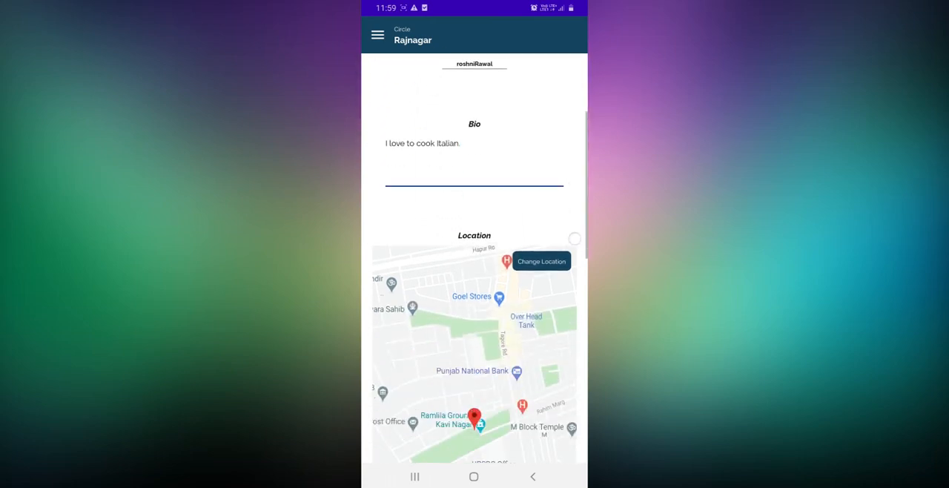
scroll("down", 3)
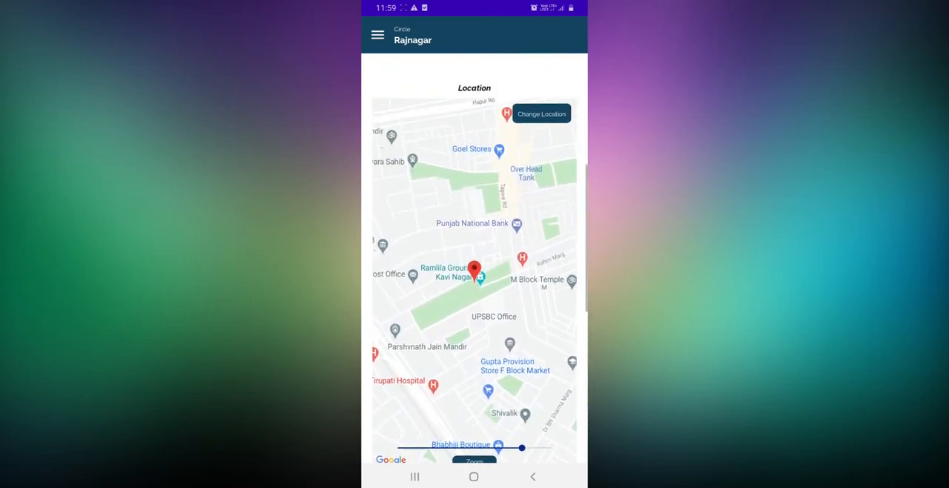
scroll("down", 3)
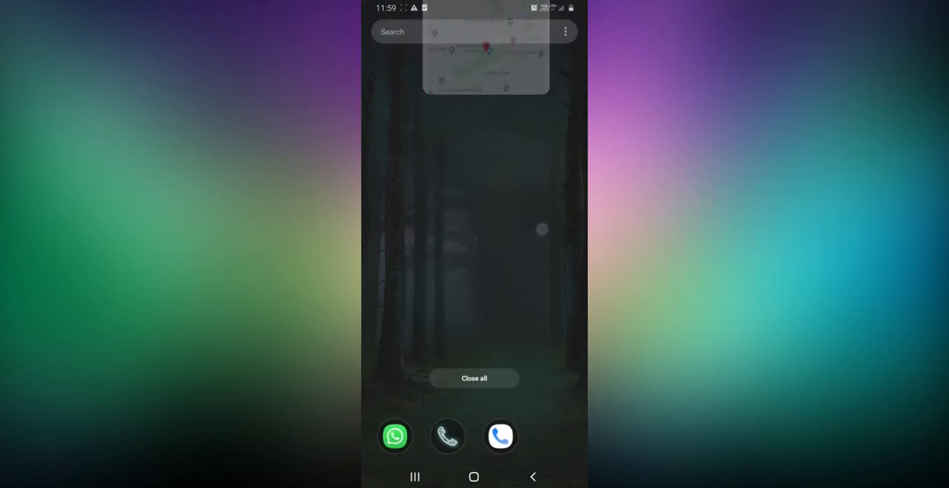
Relaunch BawarChef, reopen My Profile and scroll through Bio, Location, Specialities and Posts
left_click(474, 378)
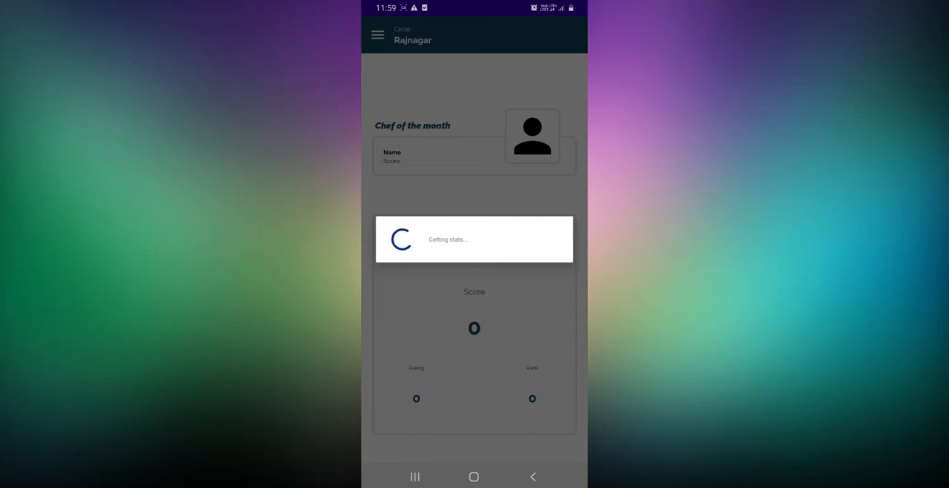
left_click(376, 35)
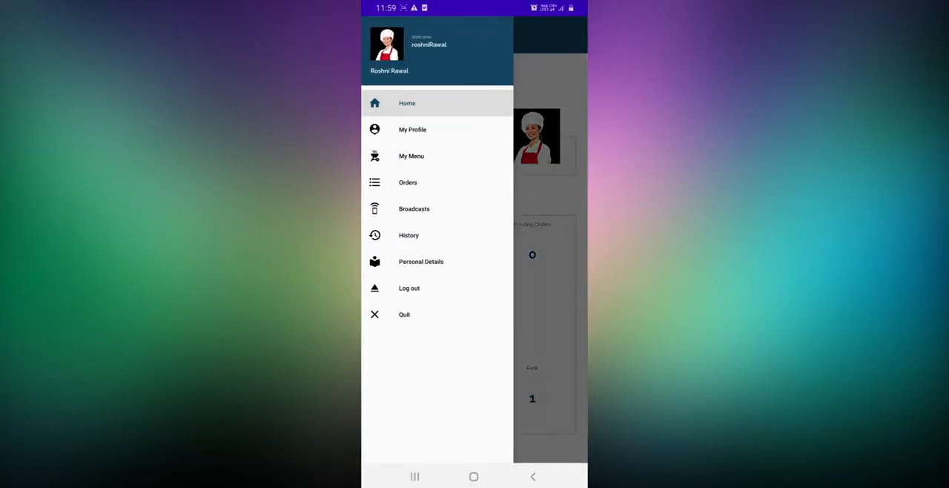
left_click(412, 129)
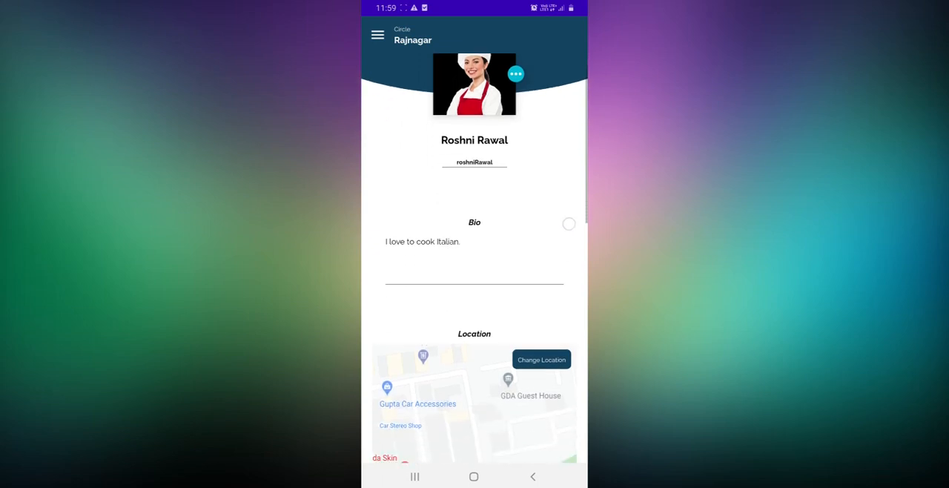
scroll("down", 3)
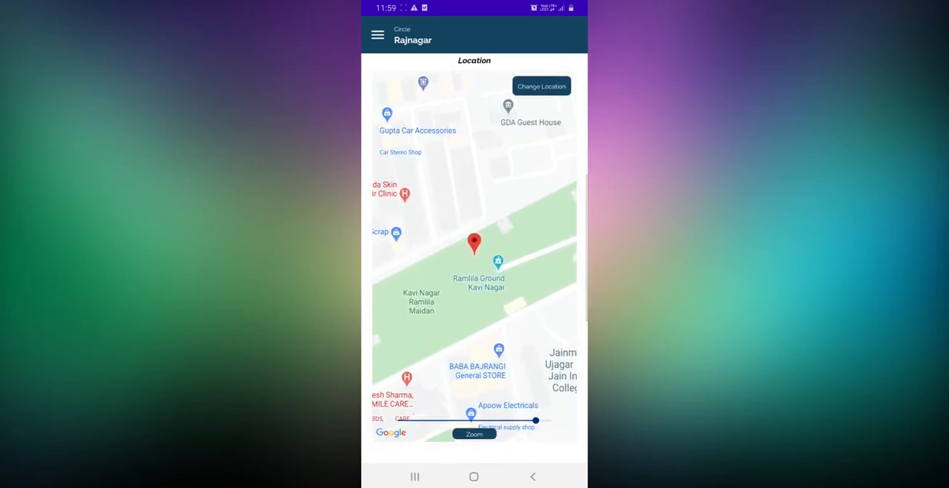
scroll("down", 3)
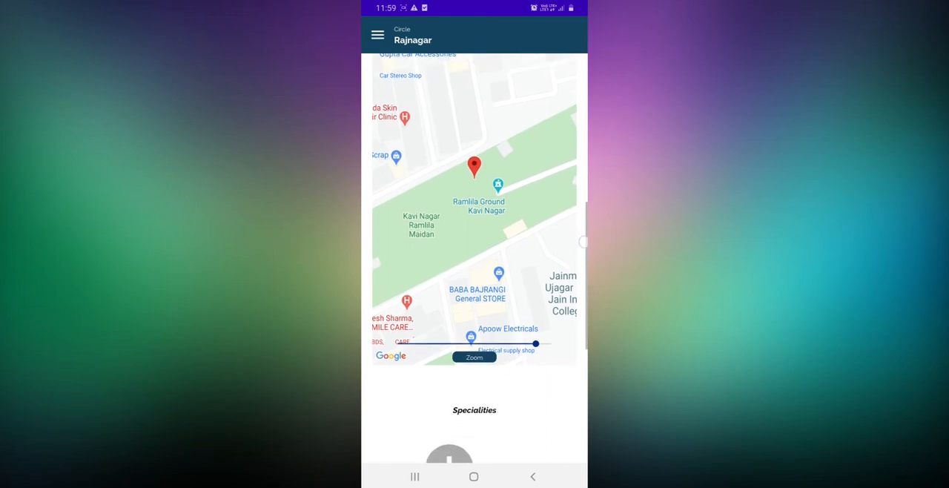
scroll("down", 3)
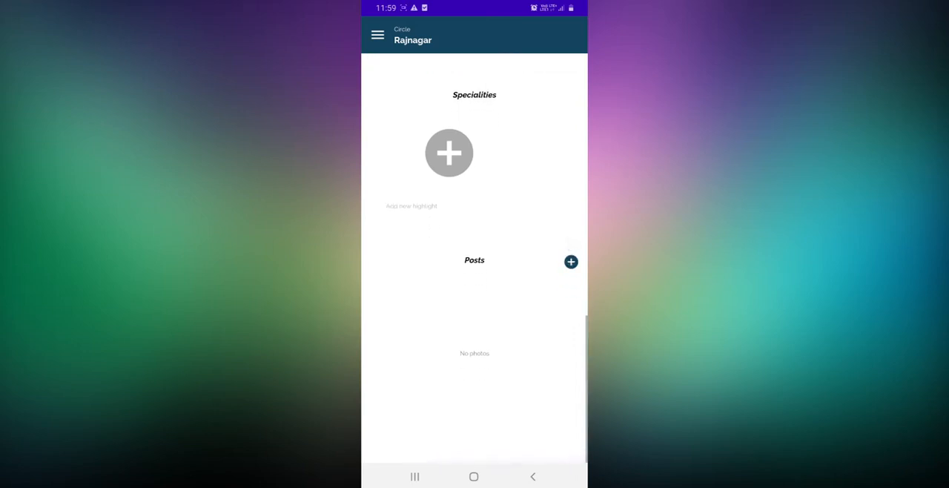
scroll("down", 3)
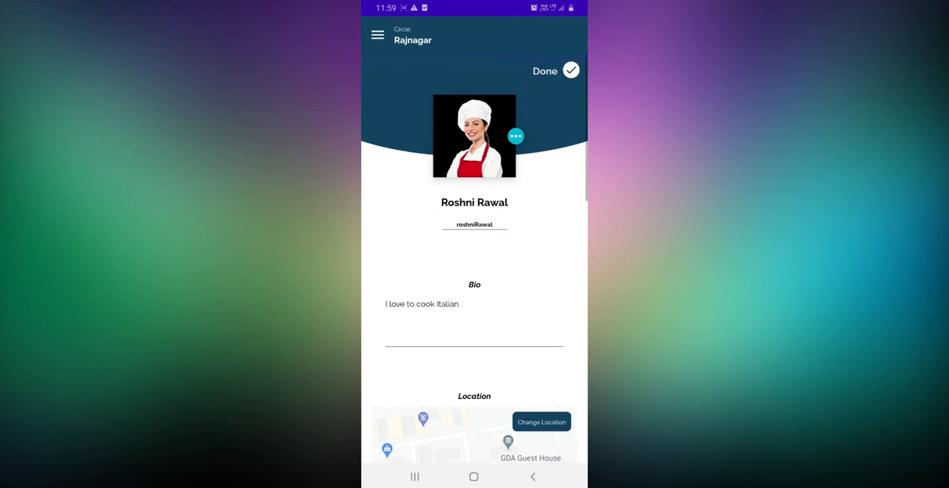
Go to My Menu and erase the Untitled Menu's name to retype it
left_click(378, 34)
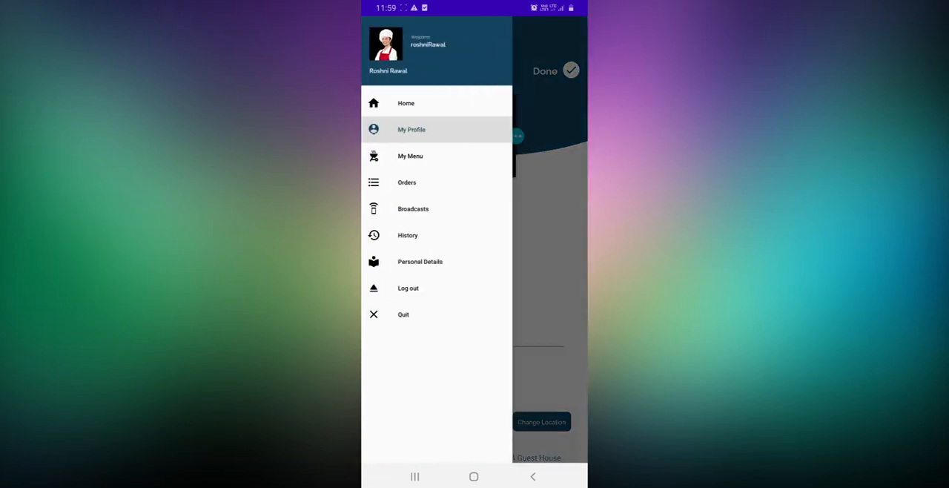
left_click(410, 156)
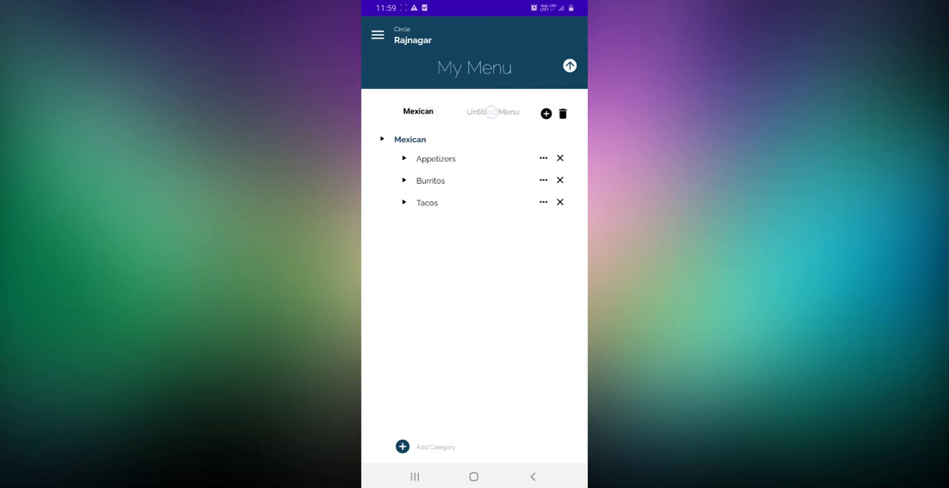
left_click(490, 111)
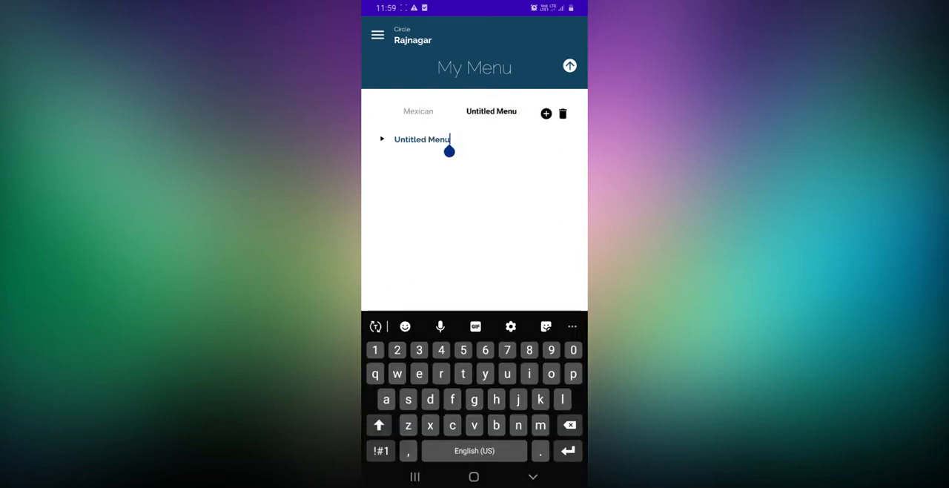
key("Backspace")
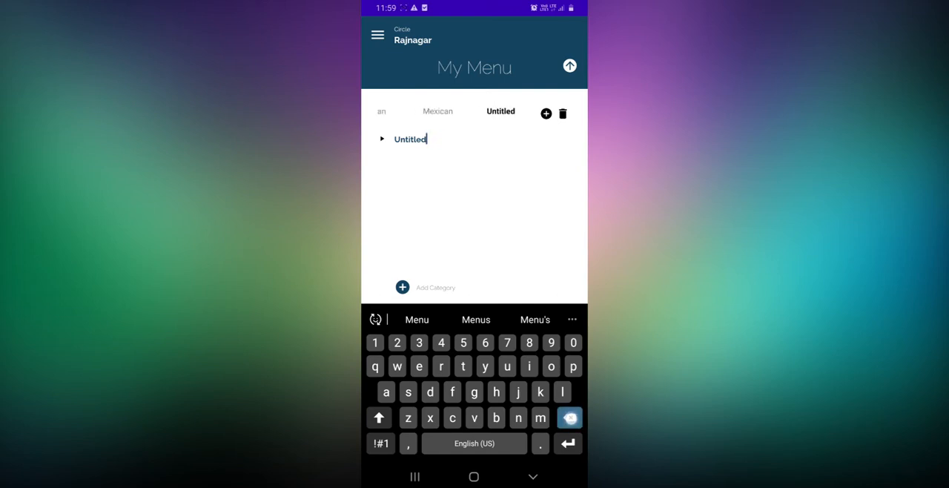
key("BackSpace")
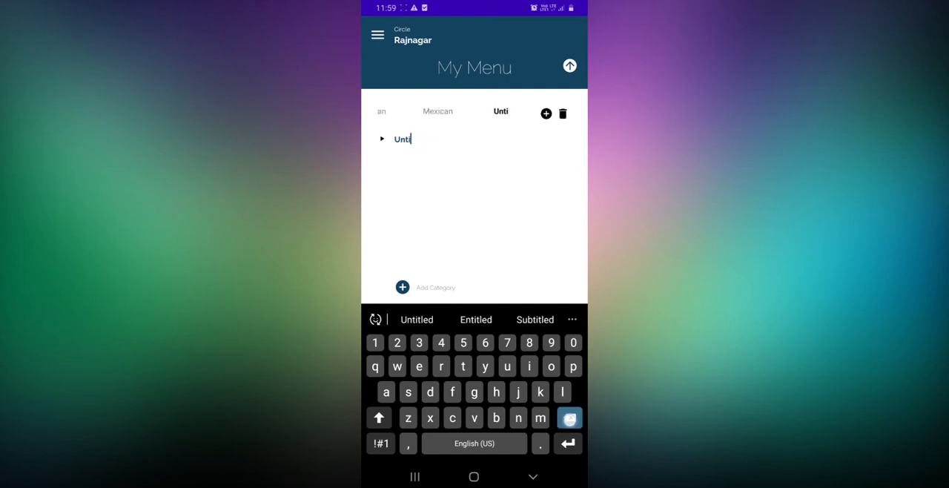
key("Backspace")
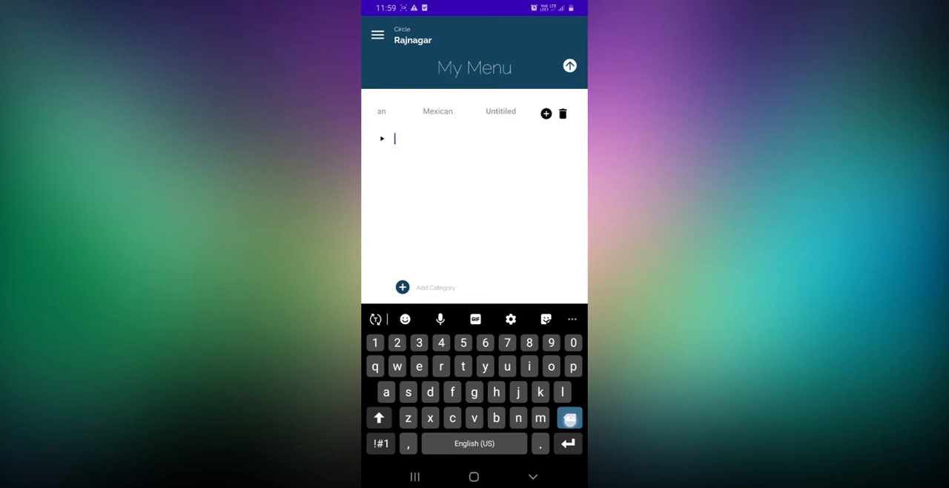
type("h")
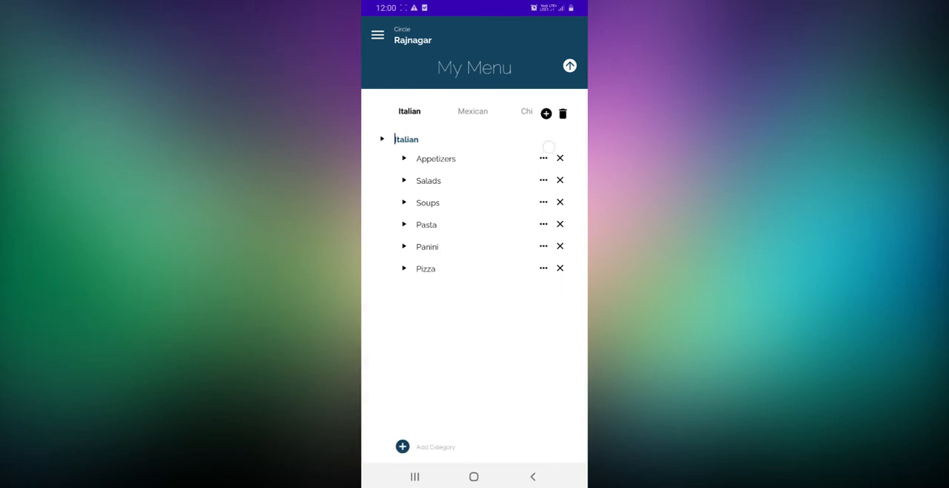
left_click(436, 158)
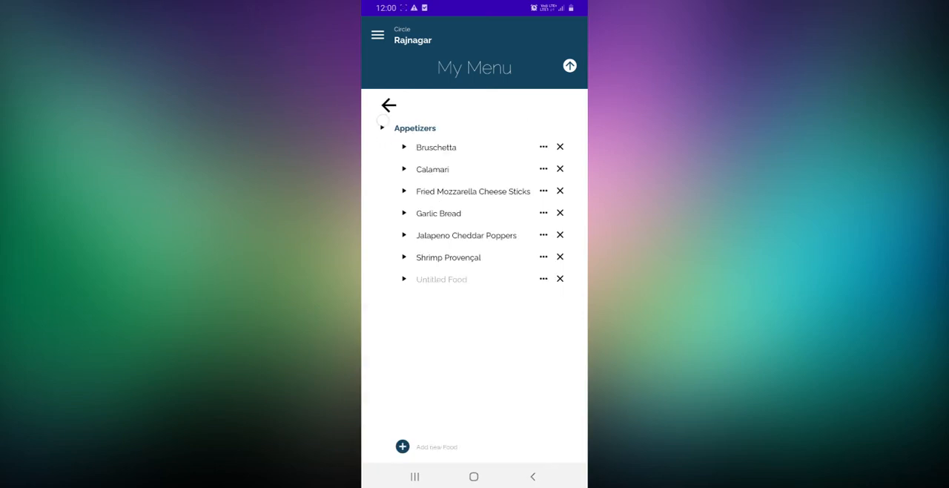
left_click(389, 105)
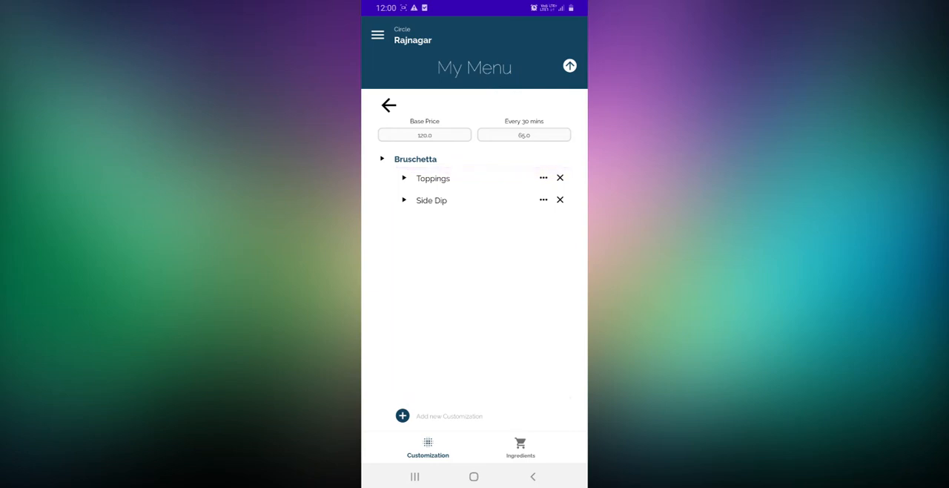
left_click(404, 178)
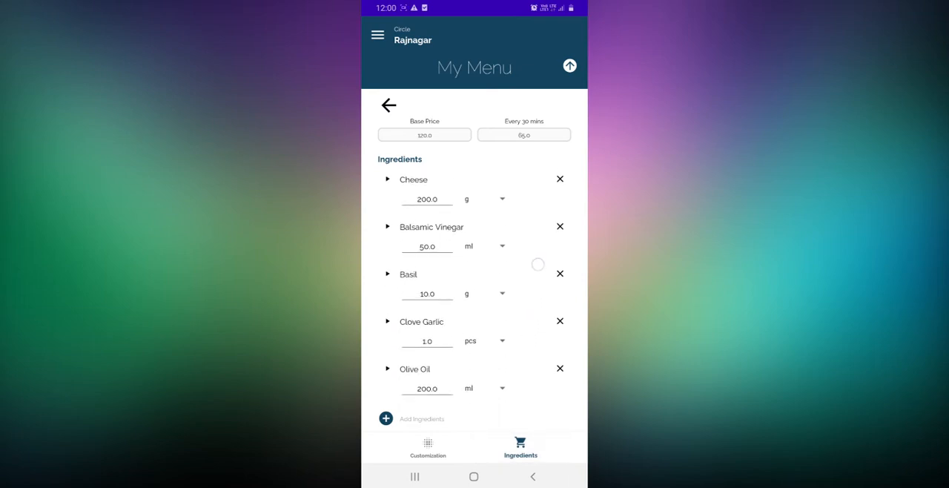
scroll("down", 3)
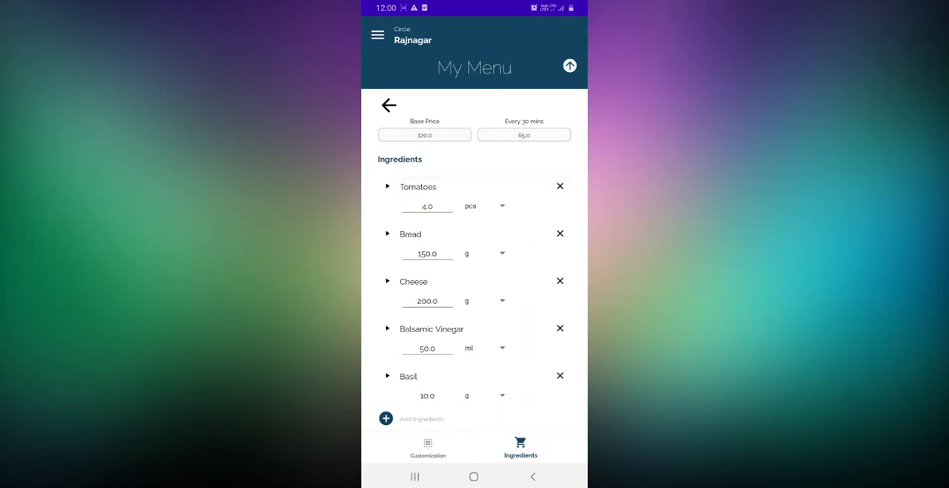
left_click(425, 134)
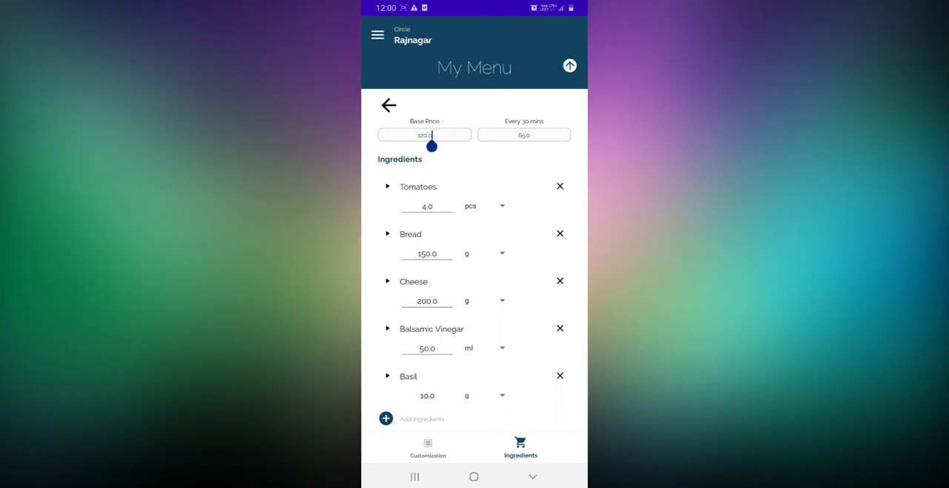
left_click(425, 134)
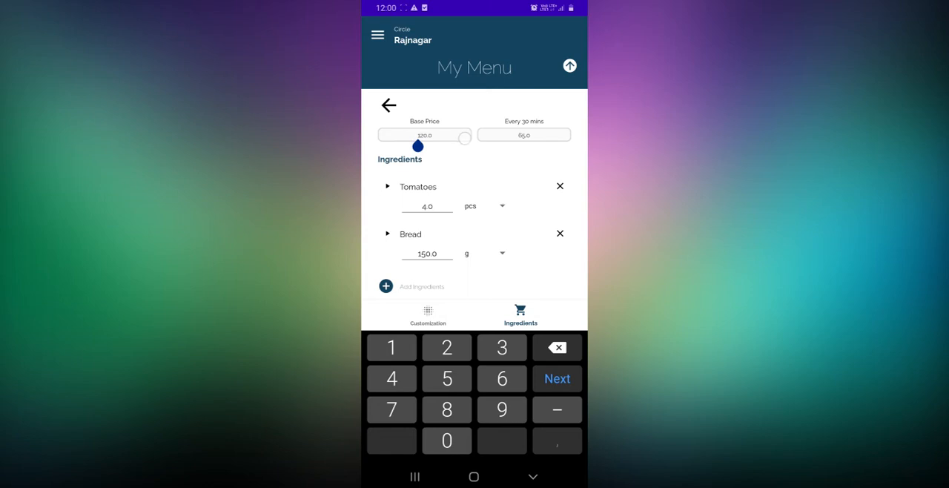
left_click(557, 409)
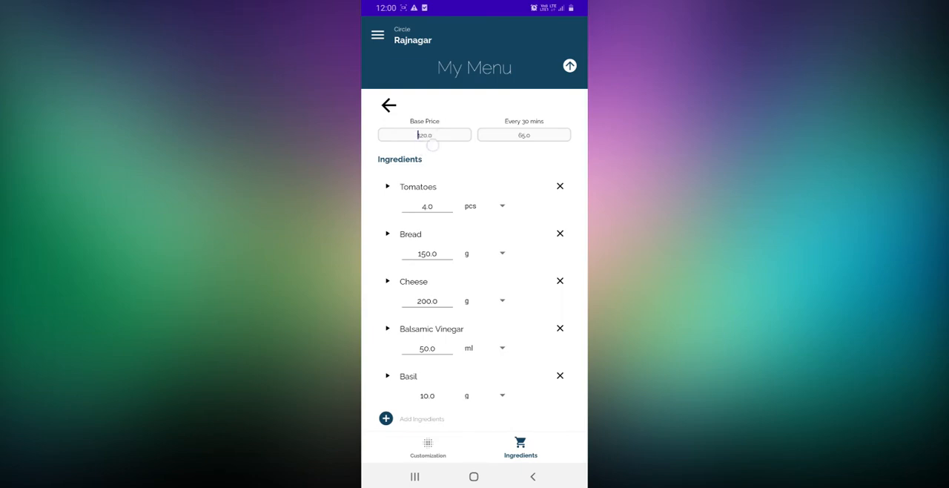
left_click(523, 134)
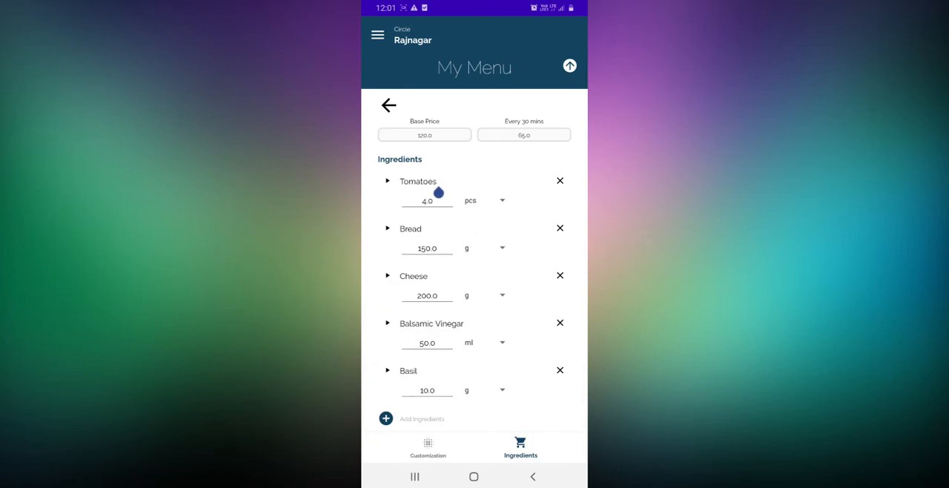
left_click(560, 180)
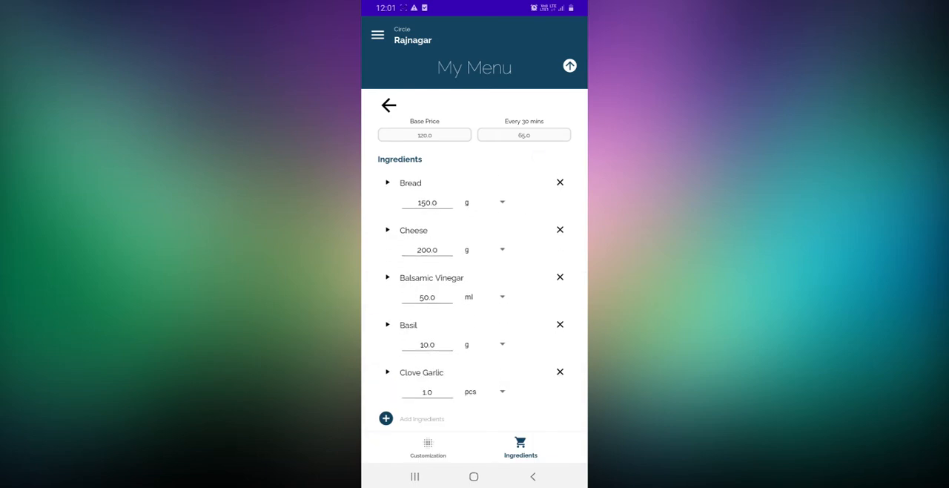
scroll("down", 3)
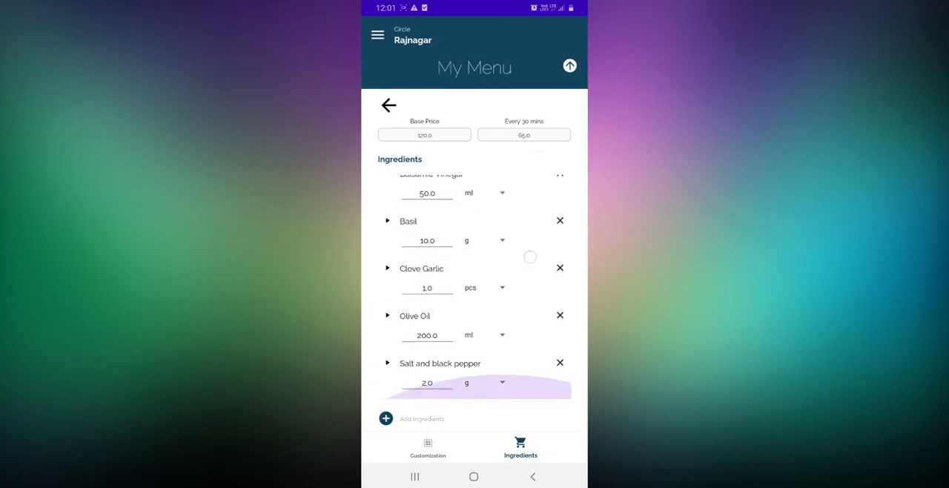
scroll("down", 3)
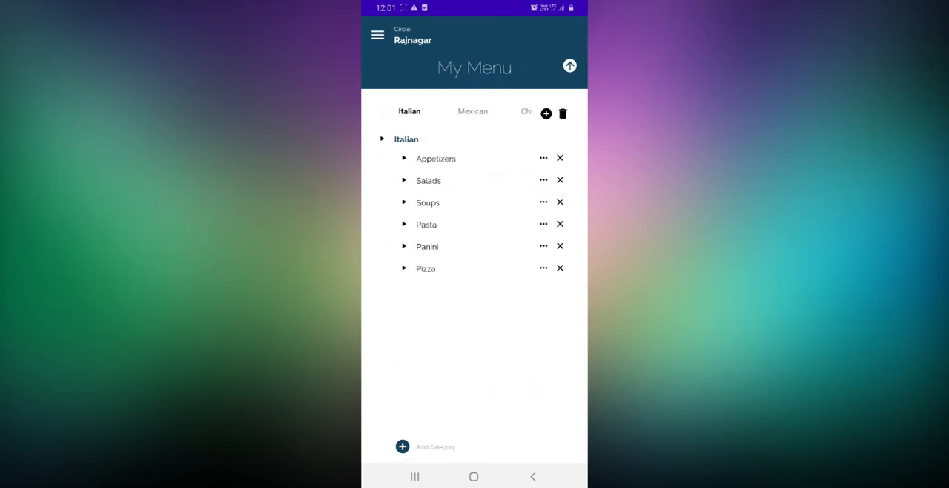
In Appetizers, add Stuffed Mushrooms with a toppings customization
left_click(436, 158)
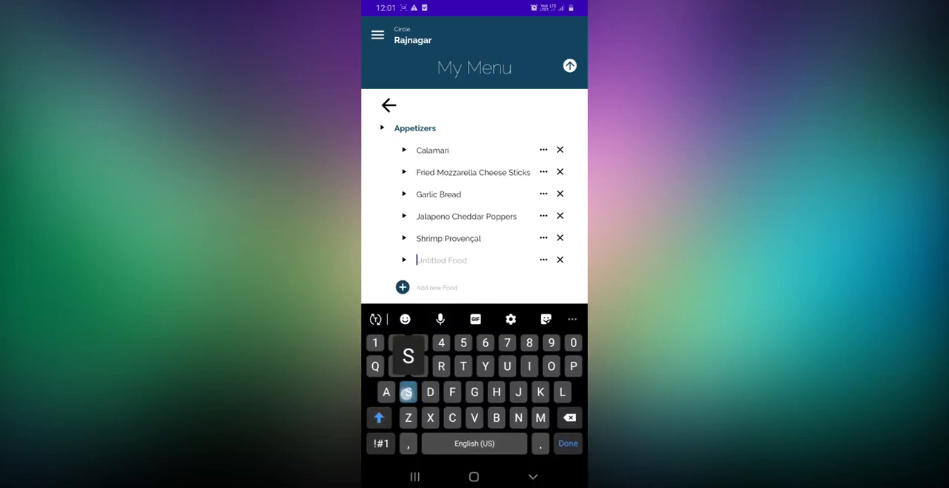
type("Stuffed Mushrooms")
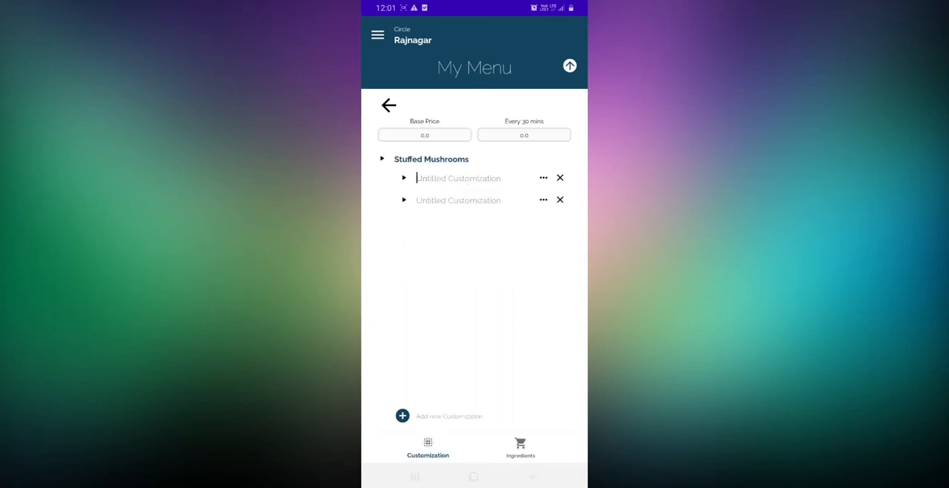
type("toppings")
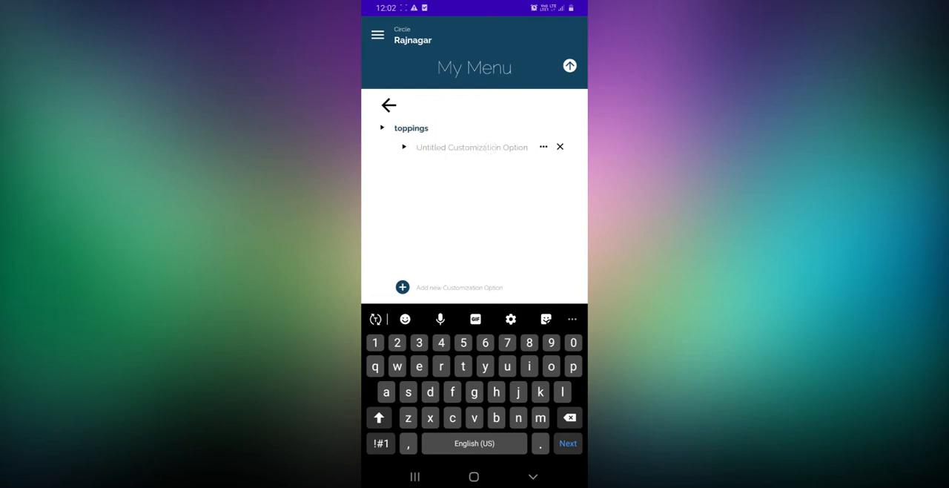
Add olives and oregano as topping options for Stuffed Mushrooms
type("olie")
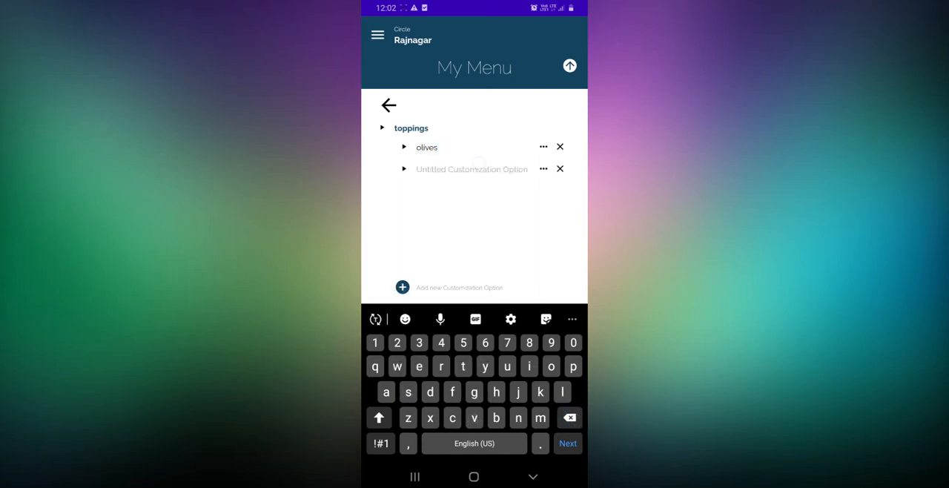
left_click(472, 169)
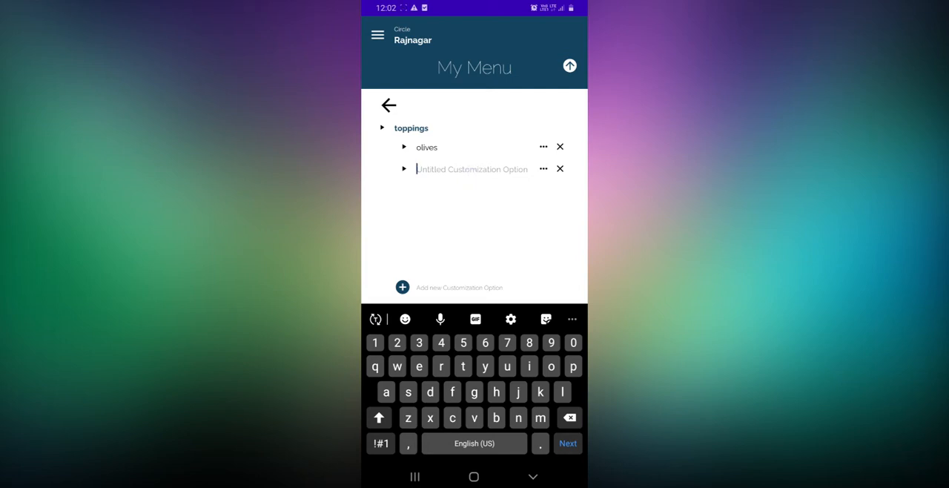
type("ore")
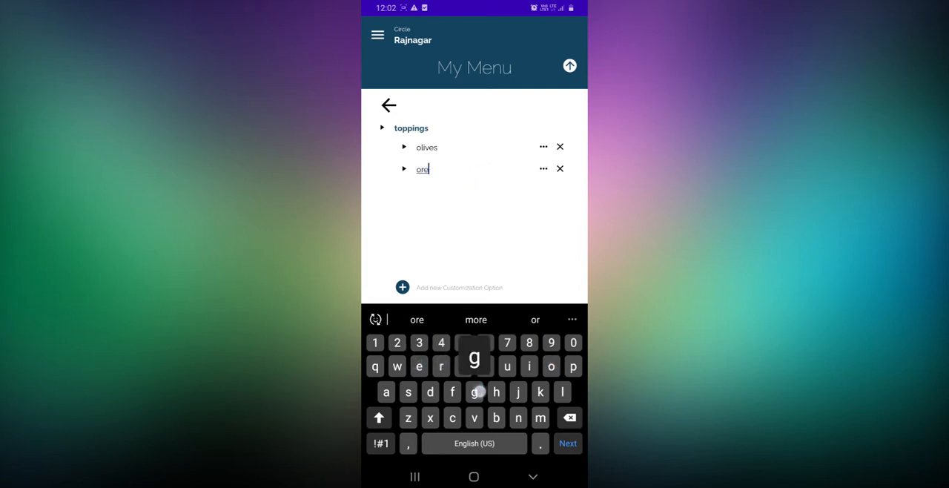
type("gabo")
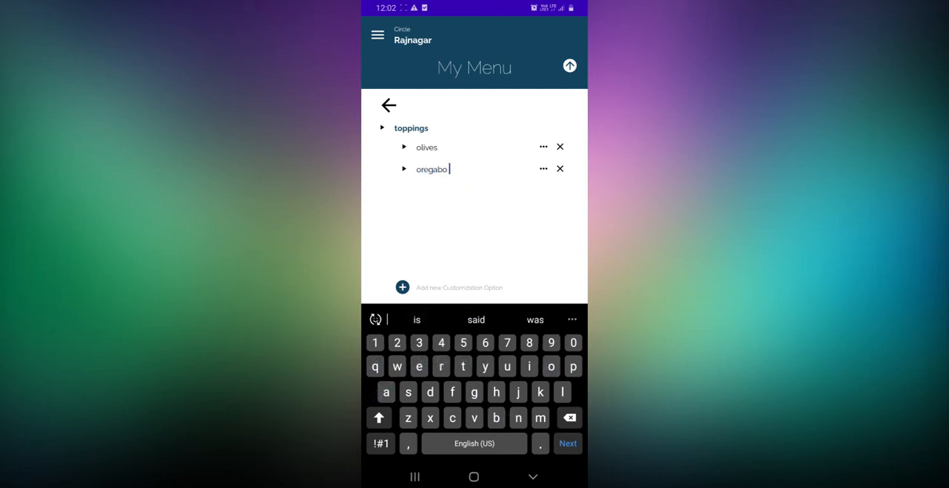
left_click(518, 418)
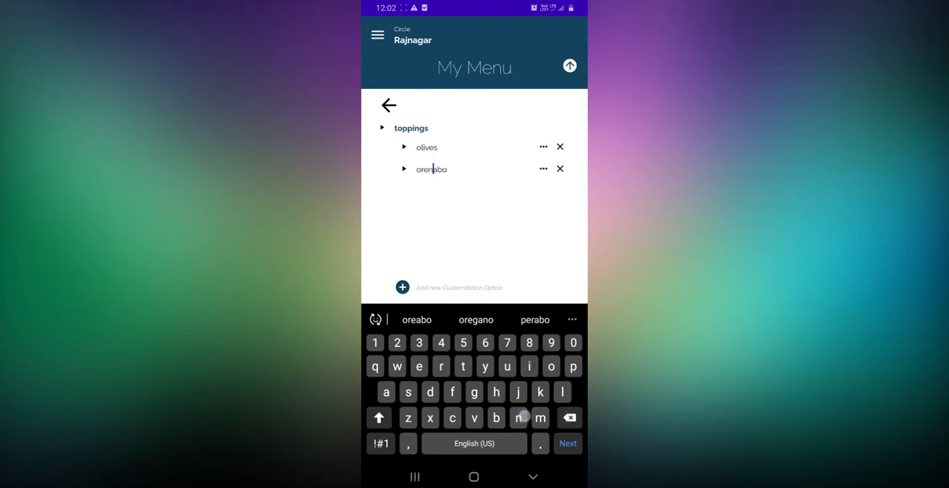
left_click(475, 320)
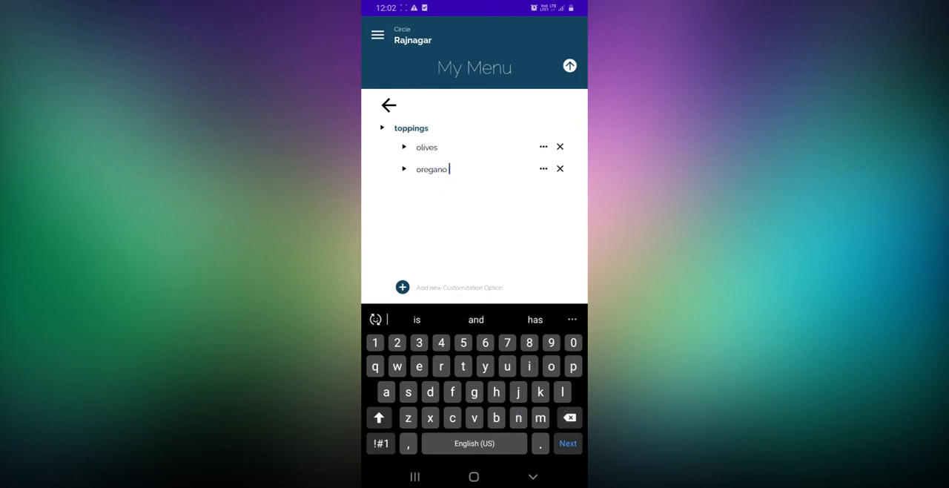
Add a jalapeno topping plus salsa, barbecue and cheese side dips, then save
left_click(402, 287)
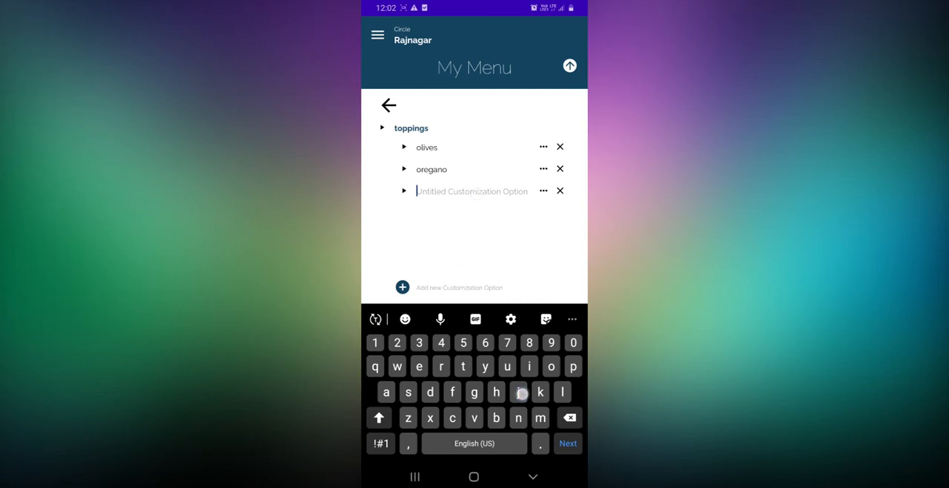
type("jalapeno")
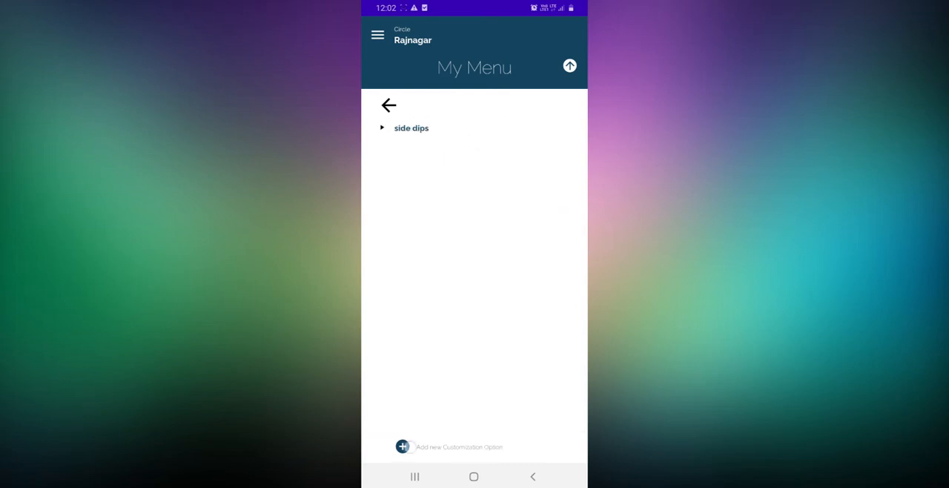
type("s")
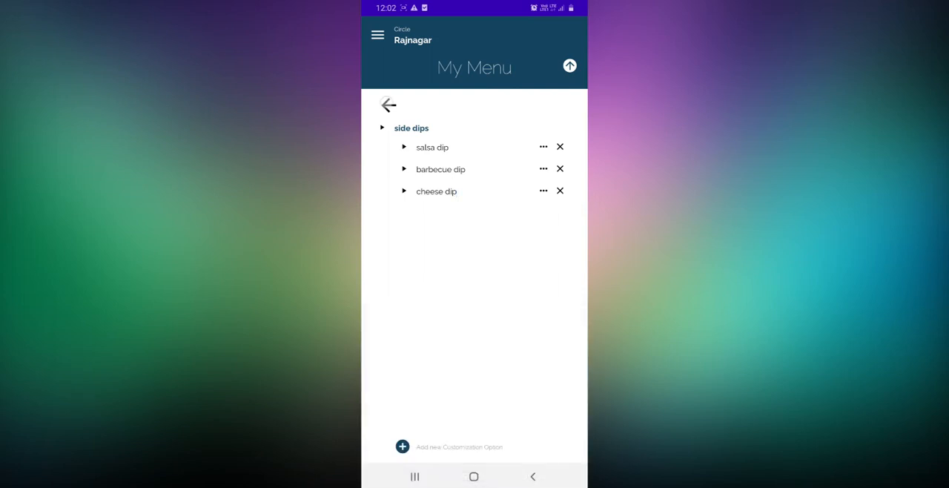
left_click(389, 104)
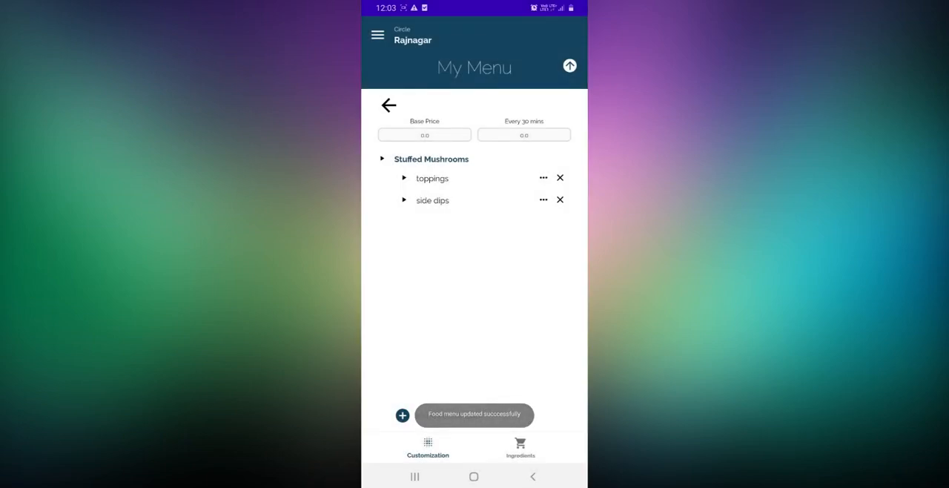
Set Stuffed Mushrooms' base price to 150 and 80 every 30 mins
left_click(424, 134)
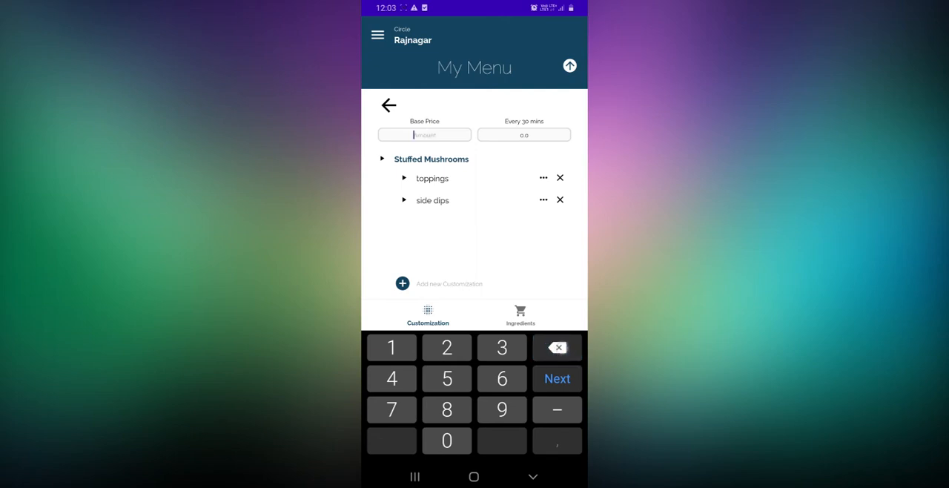
left_click(446, 440)
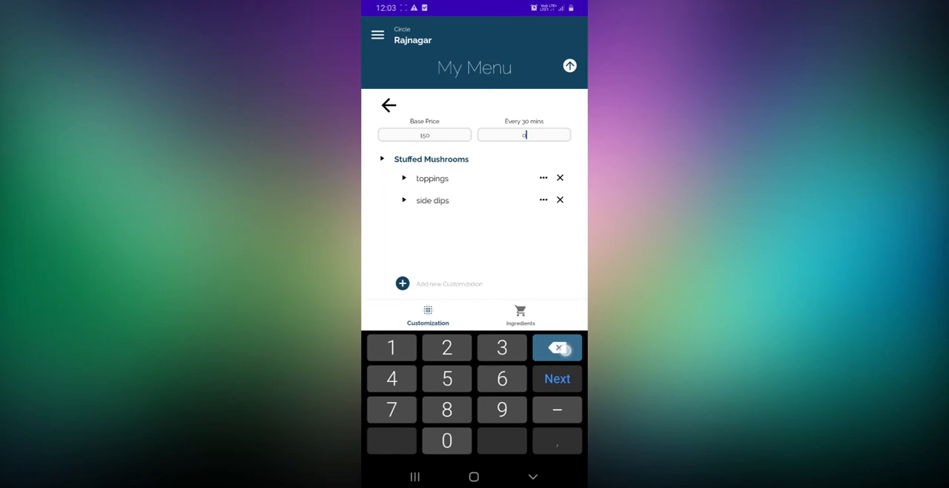
left_click(447, 440)
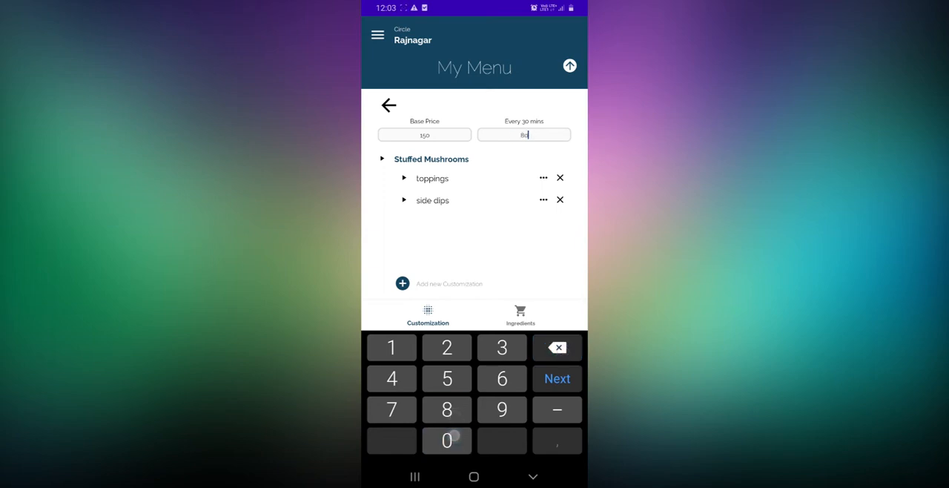
left_click(557, 378)
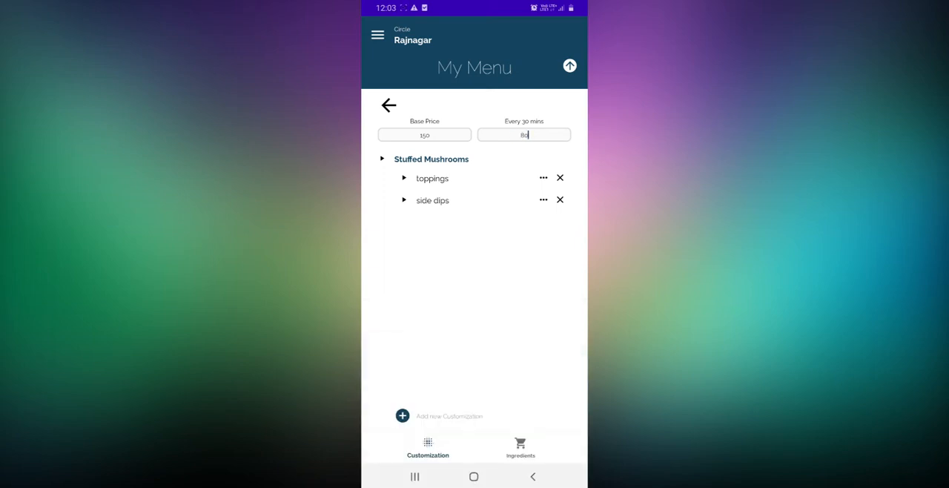
left_click(521, 447)
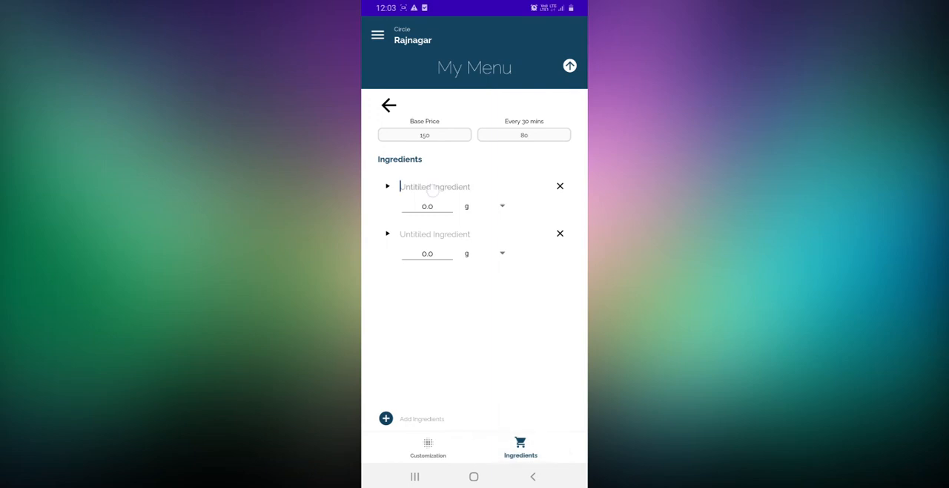
Add ingredients Stuffed Mushrooms 400 g and onion measured as 1 pcs
left_click(435, 186)
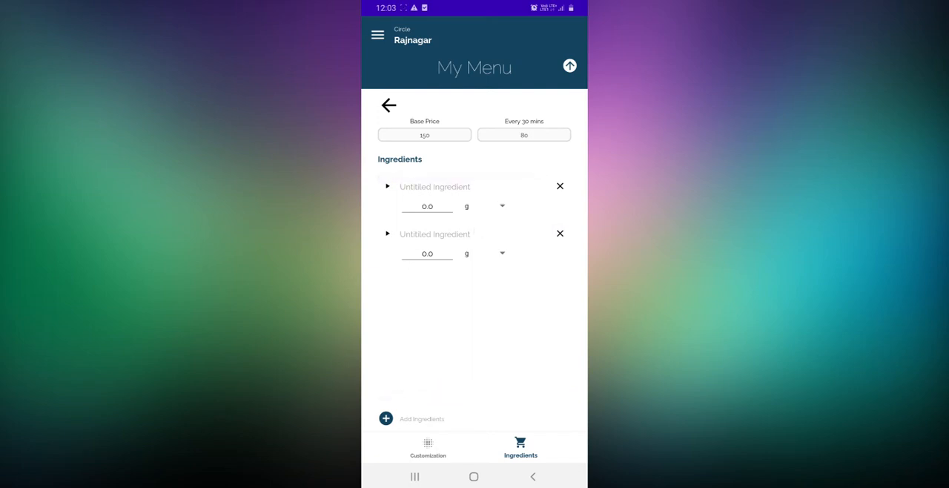
left_click(435, 186)
type("Stuffed")
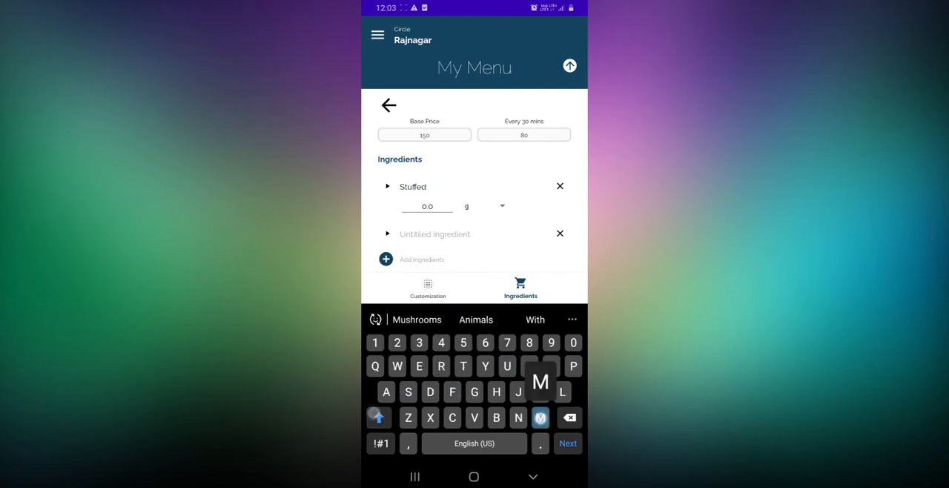
left_click(417, 318)
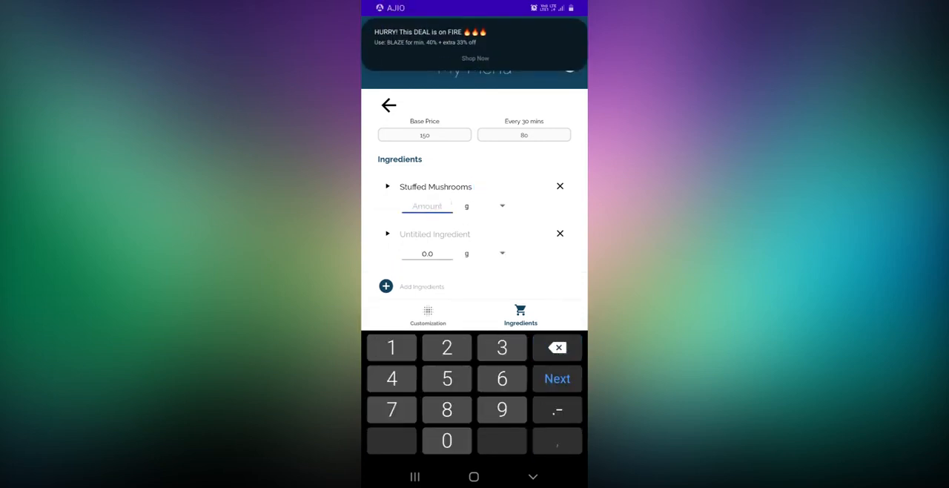
type("400")
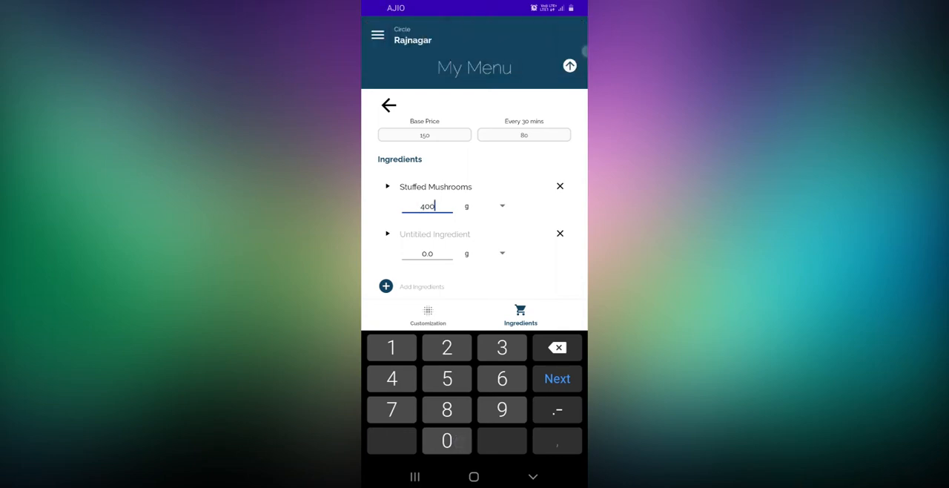
left_click(435, 233)
type("onion")
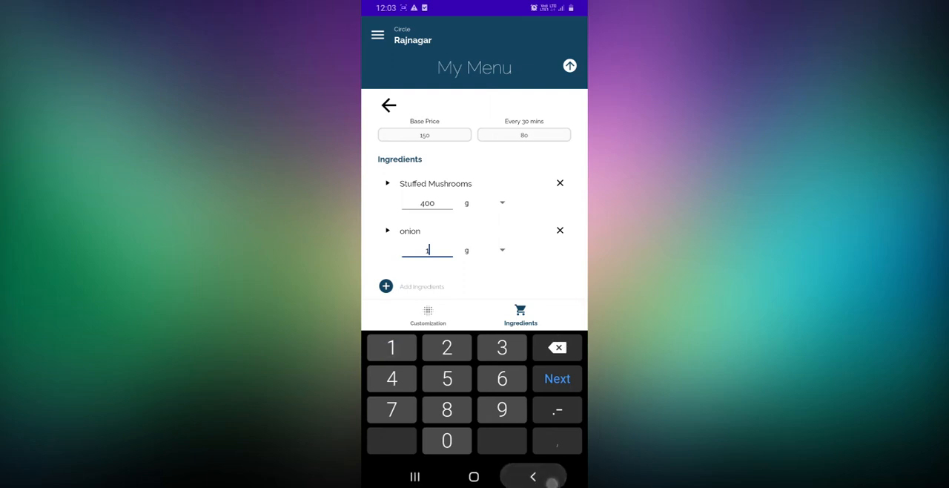
left_click(503, 250)
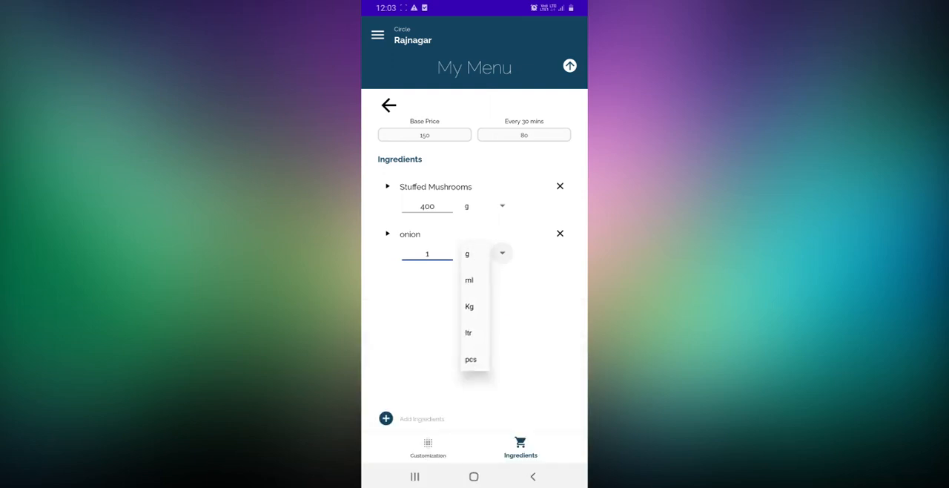
left_click(470, 359)
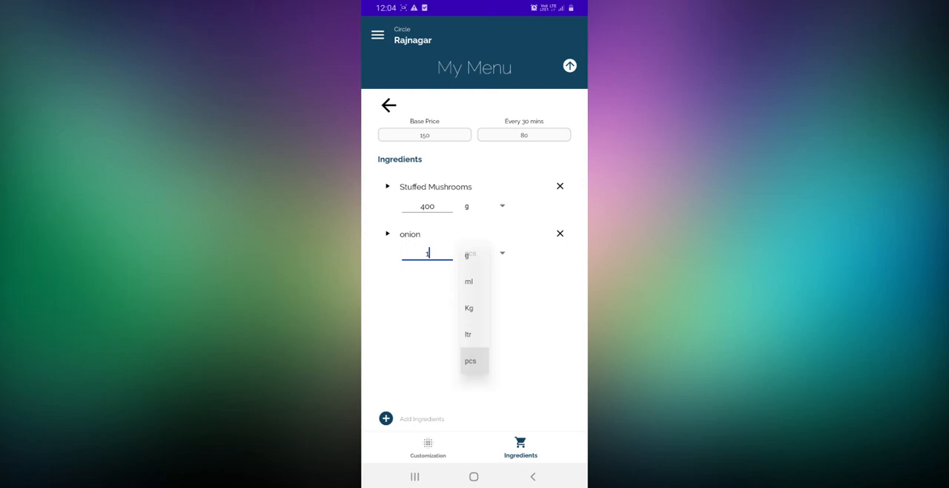
Add olive oil 100 ml and black pepper as further ingredients
left_click(471, 362)
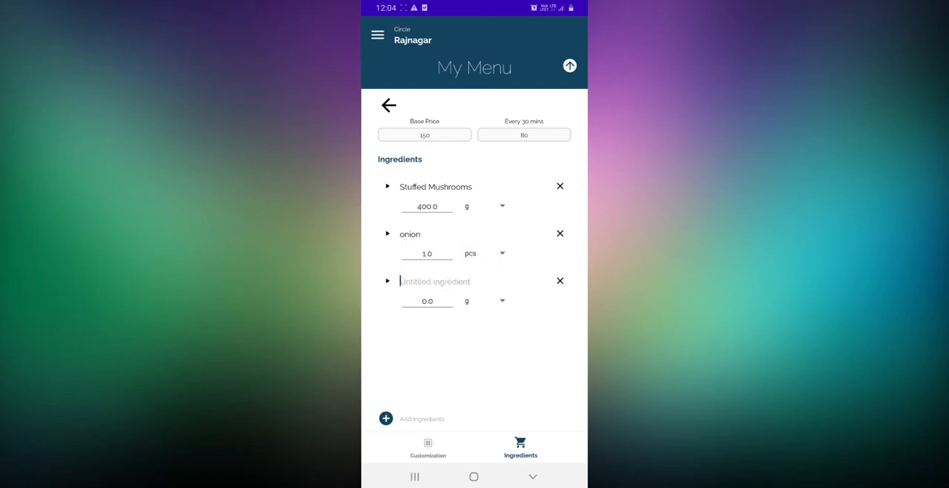
type("ov")
left_click(427, 301)
type("10")
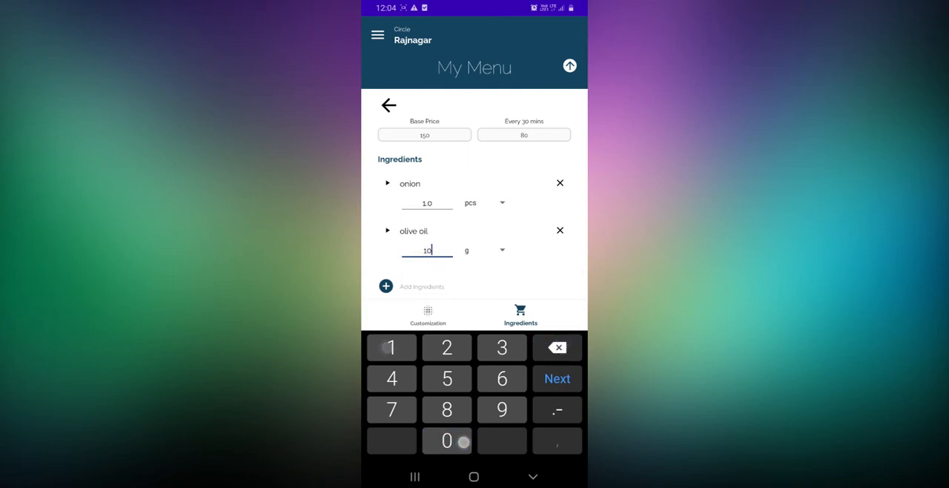
left_click(502, 250)
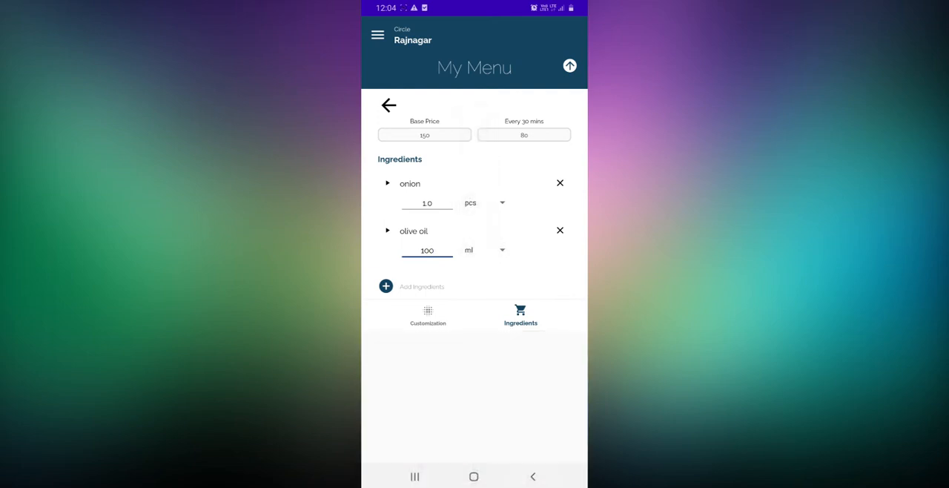
left_click(385, 285)
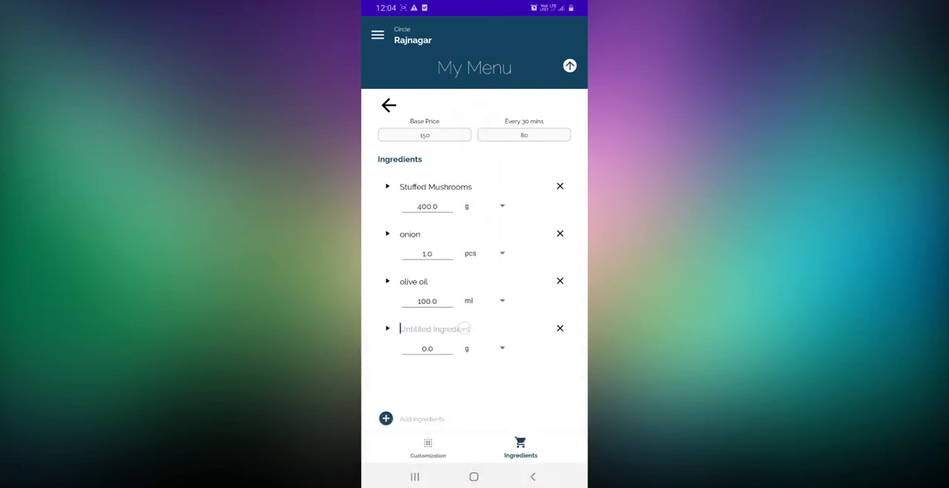
type("b")
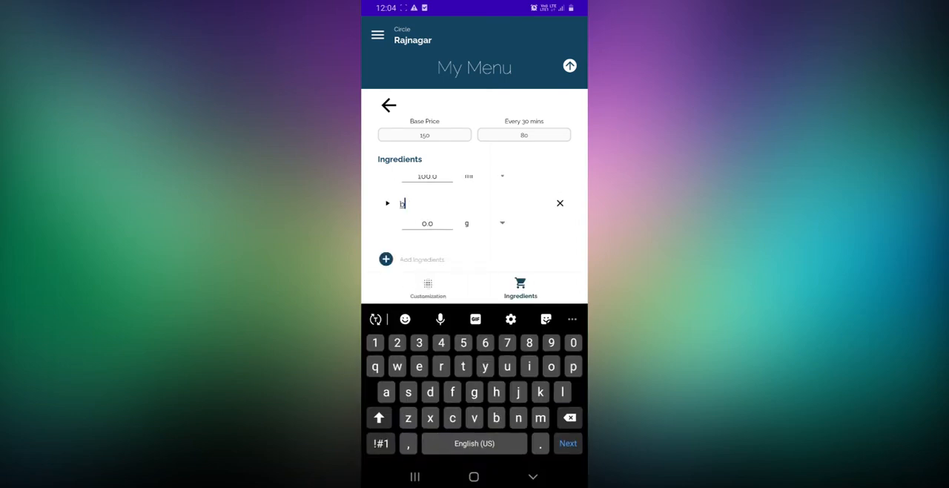
type("lack pepper")
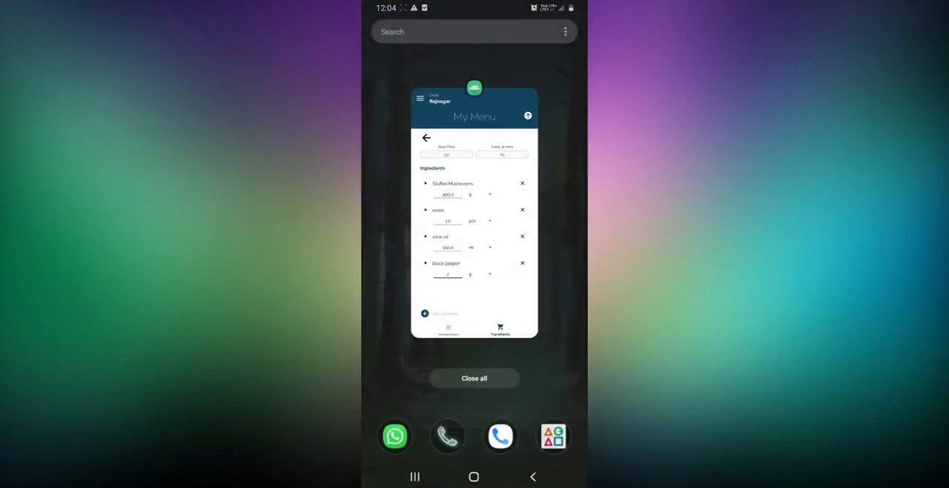
Relaunch BawarChef and view the Stuffed Mushrooms toppings and side dips customizations in My Menu
left_click(474, 379)
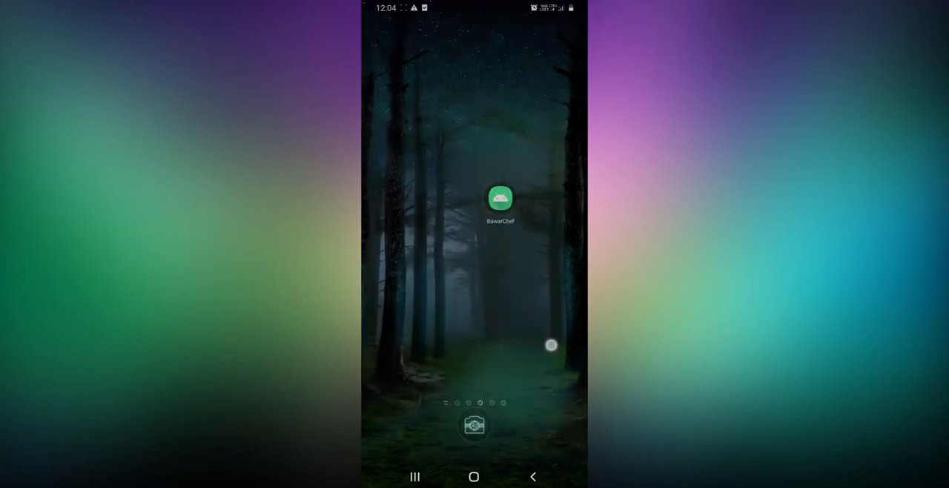
left_click(500, 198)
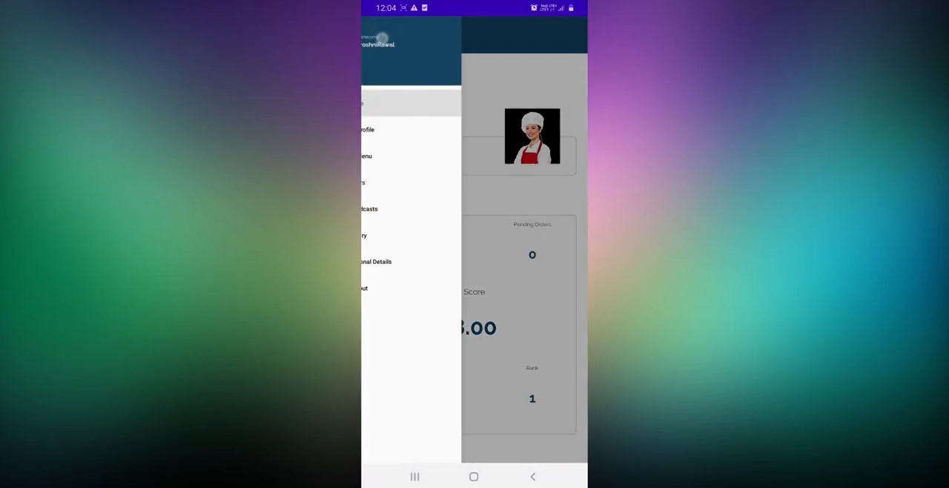
left_click(364, 156)
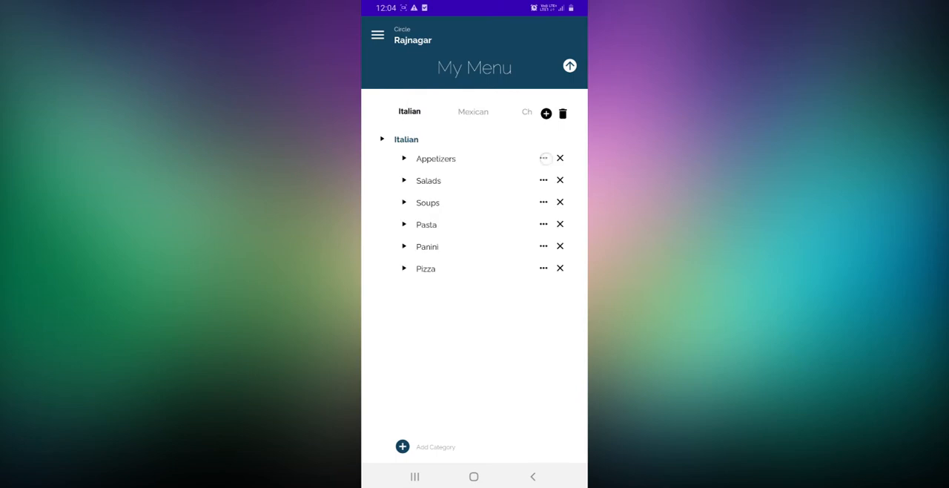
left_click(436, 158)
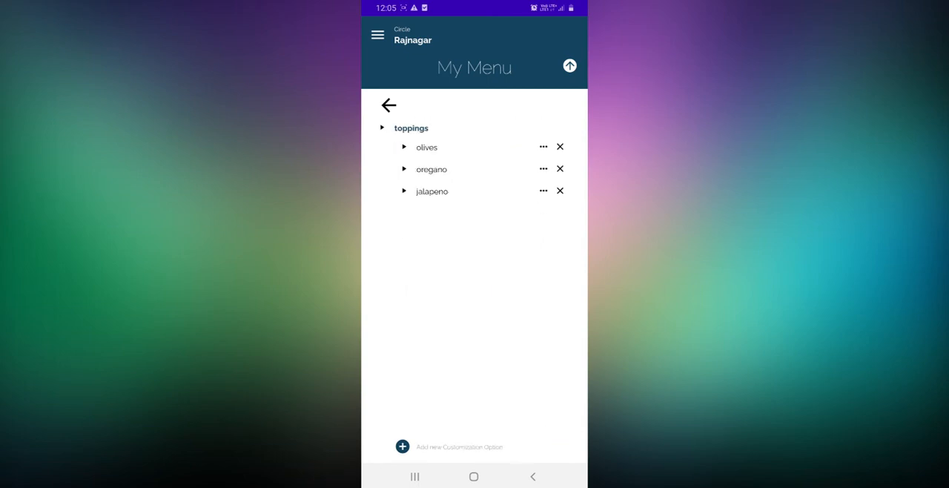
left_click(388, 104)
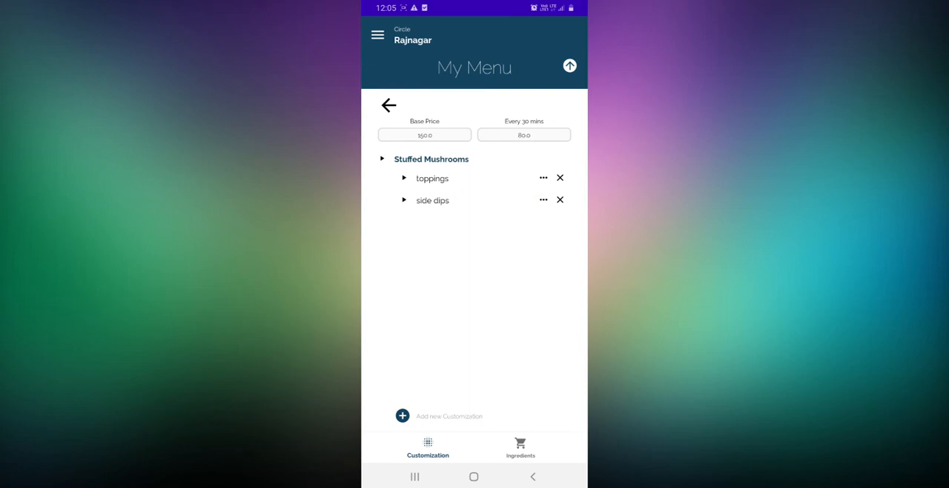
left_click(520, 448)
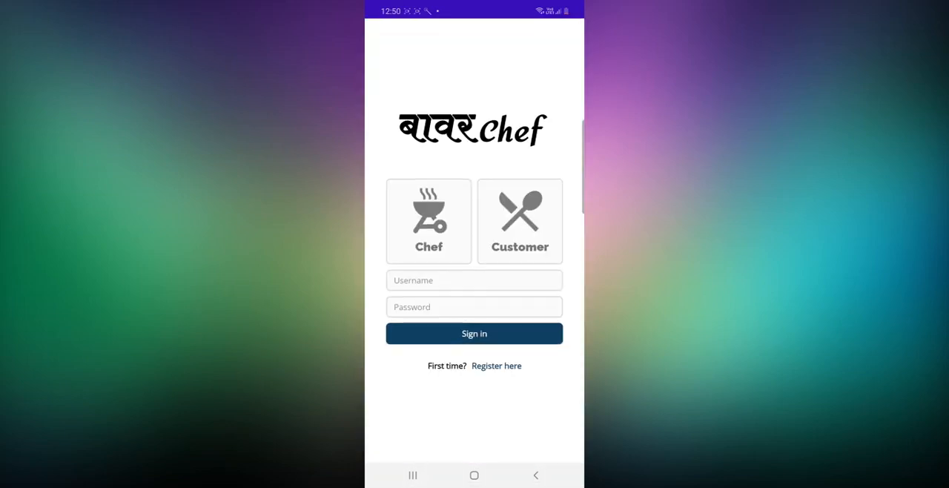
left_click(473, 280)
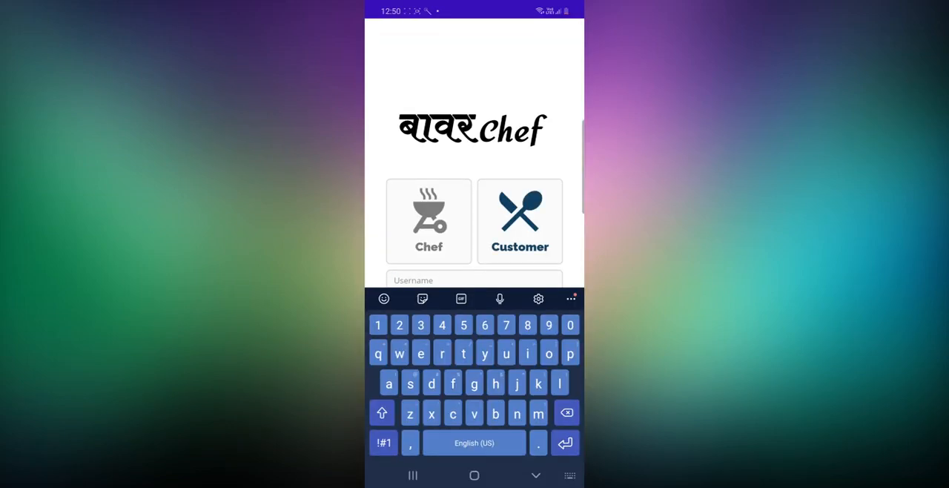
type("rohansharma")
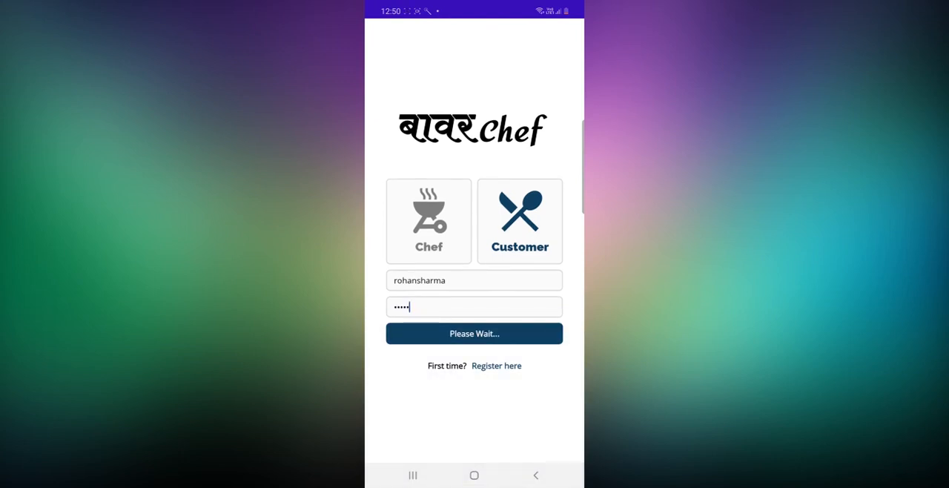
left_click(474, 333)
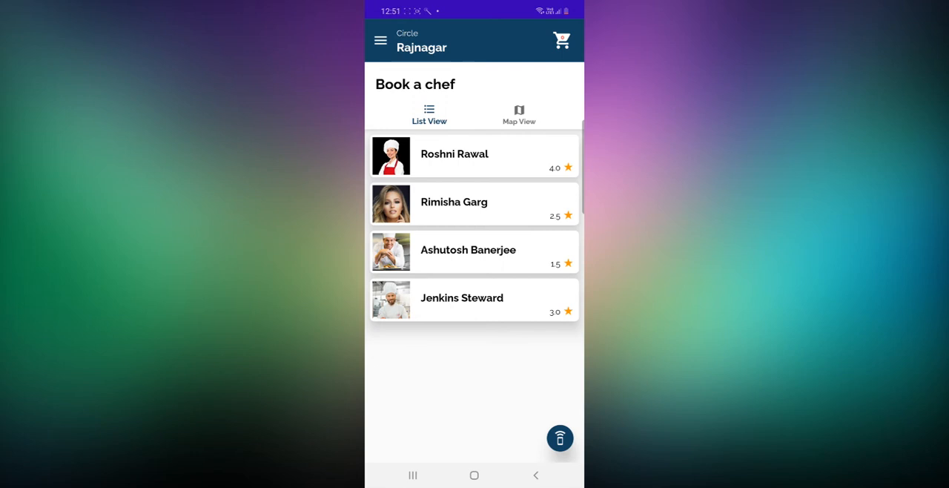
Toggle the nearby chefs between Map View and List View, then open the navigation menu
left_click(429, 115)
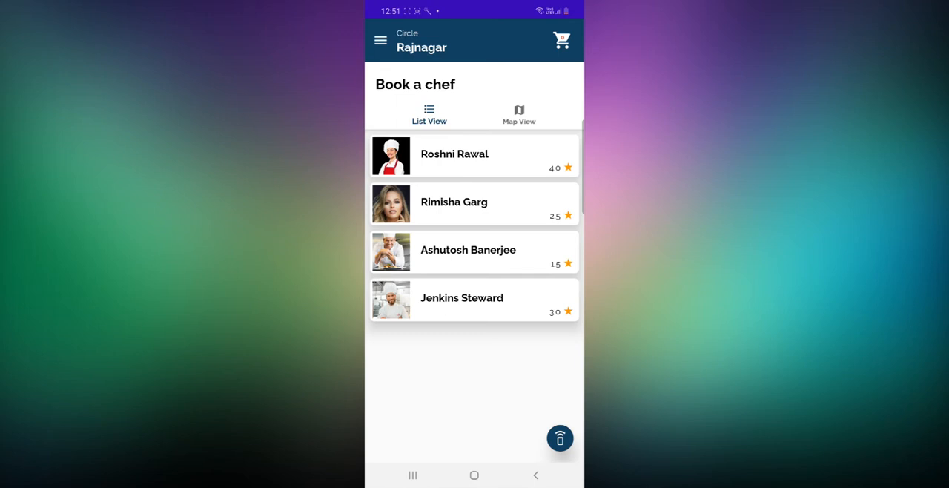
left_click(518, 115)
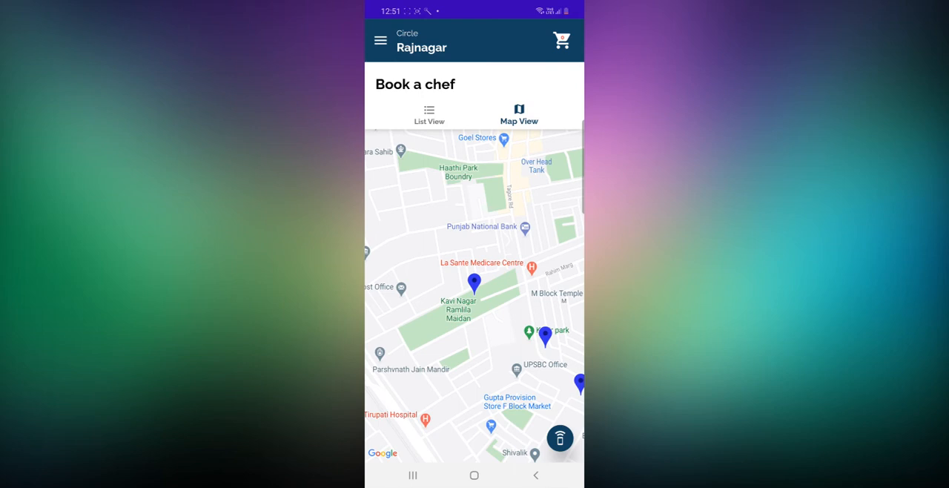
left_click(428, 114)
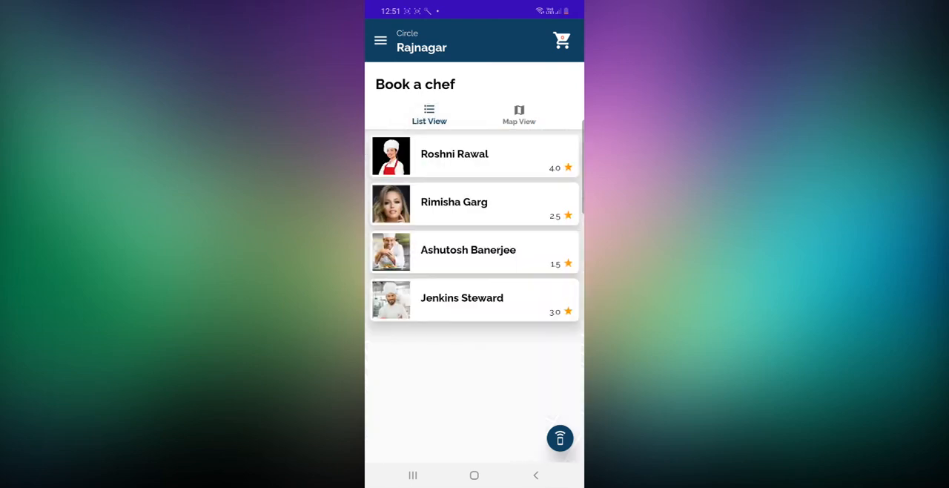
left_click(380, 40)
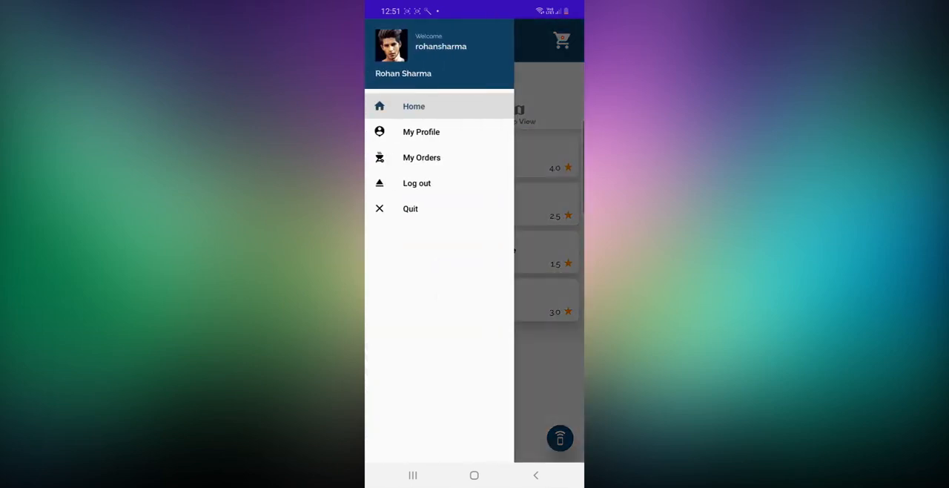
left_click(421, 131)
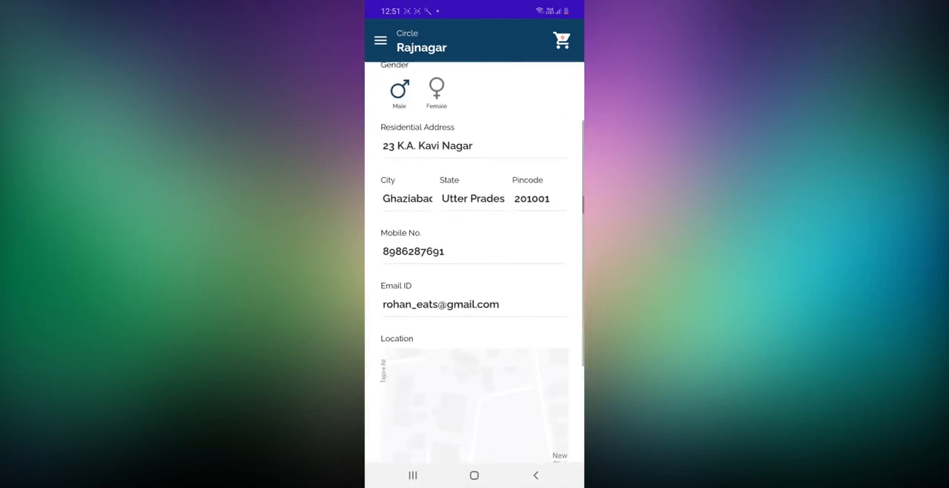
scroll("down", 3)
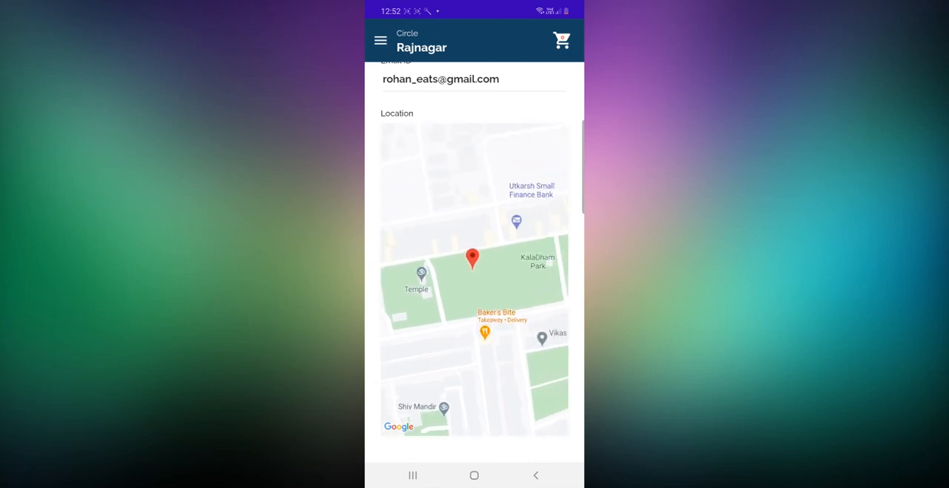
scroll("down", 3)
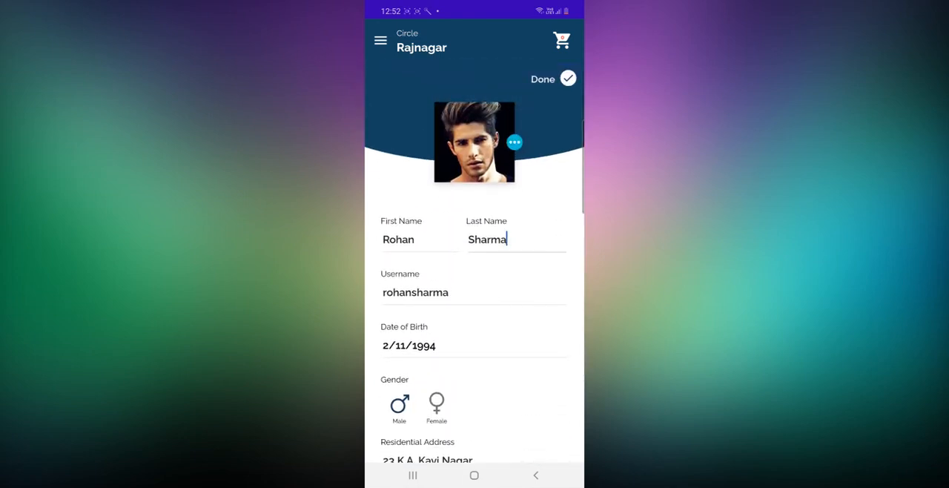
left_click(553, 79)
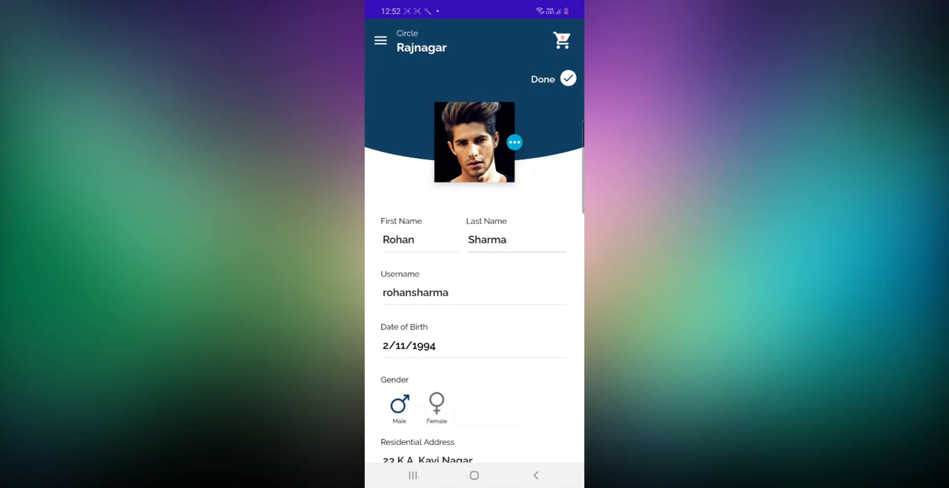
left_click(517, 239)
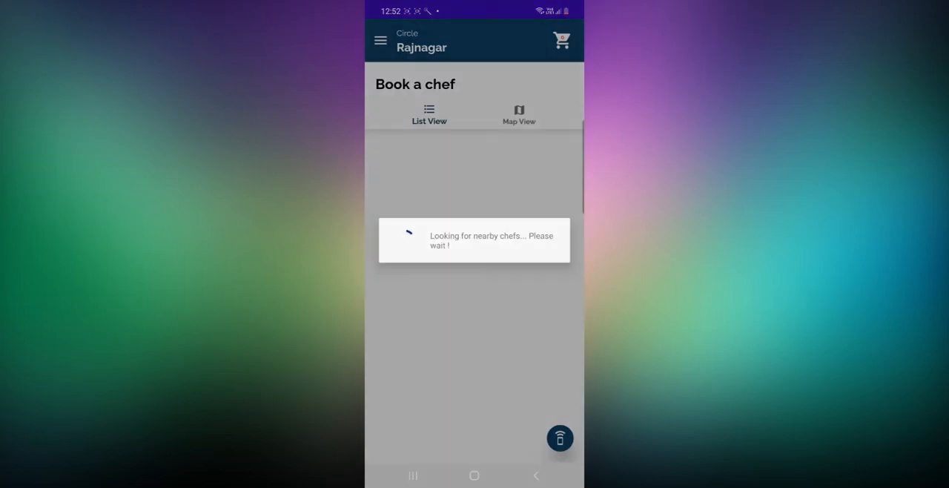
left_click(380, 40)
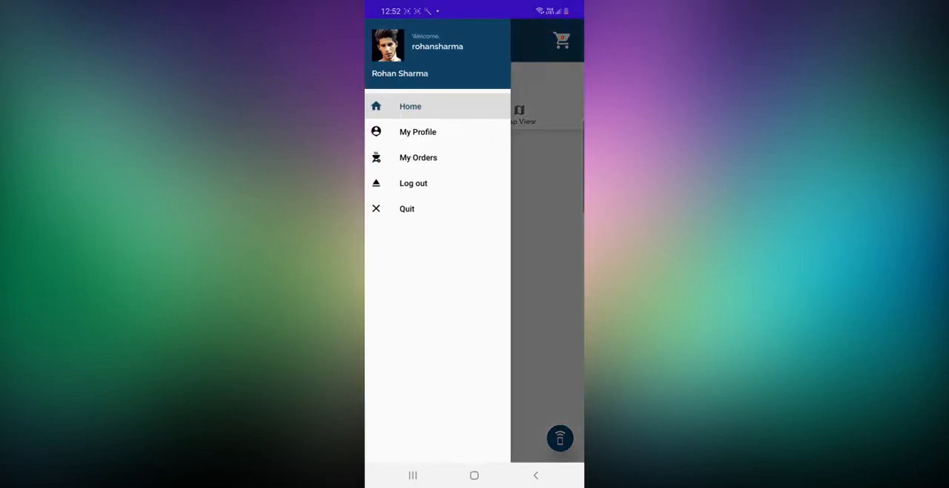
left_click(418, 132)
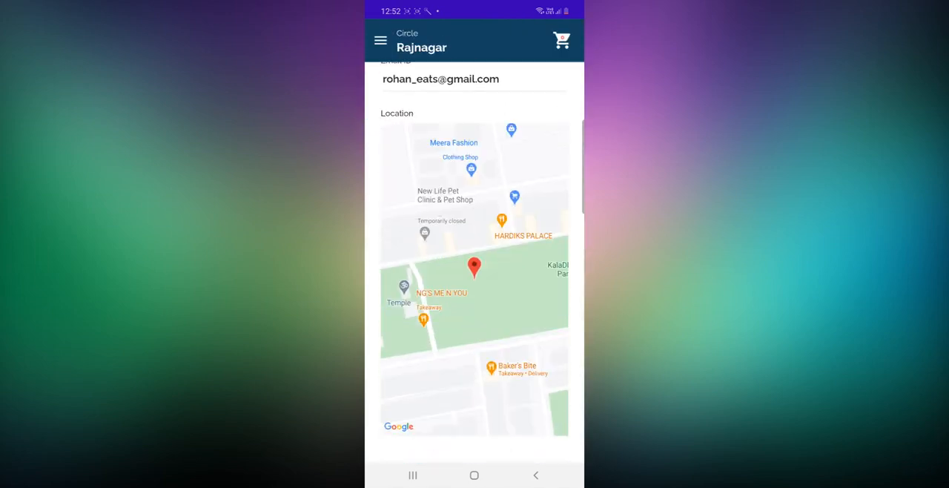
scroll("down", 3)
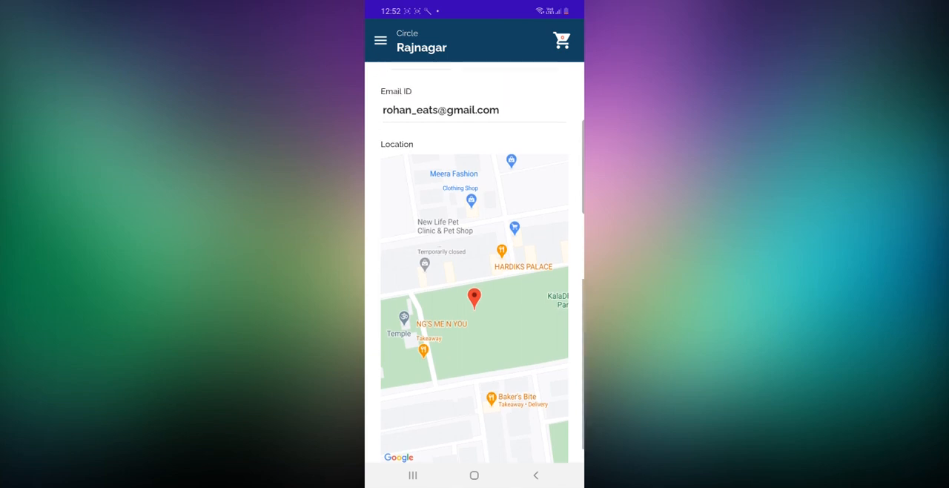
scroll("down", 3)
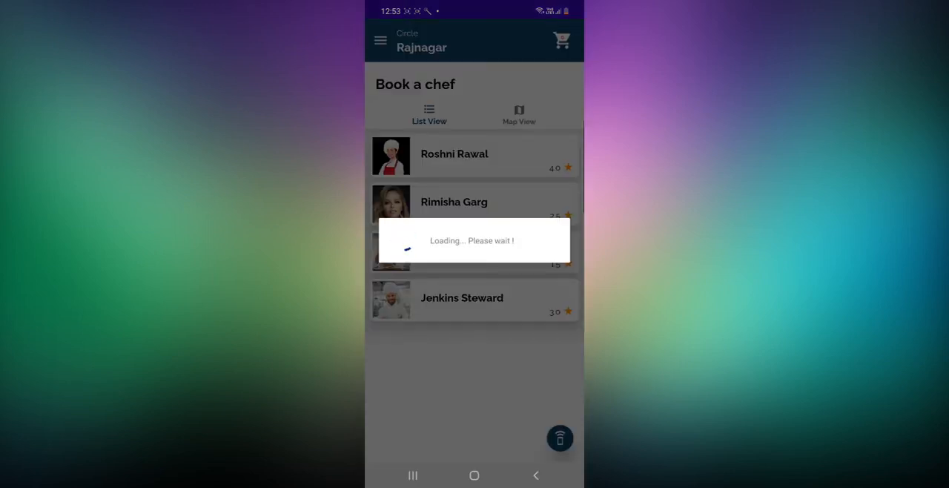
Start booking the 4.0-rated chef and browse her Mexican, then Italian dishes
left_click(454, 154)
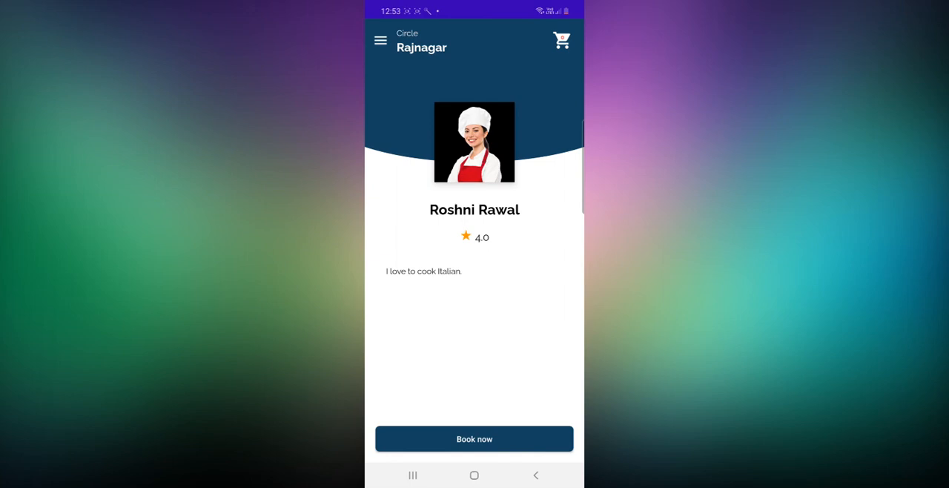
left_click(474, 439)
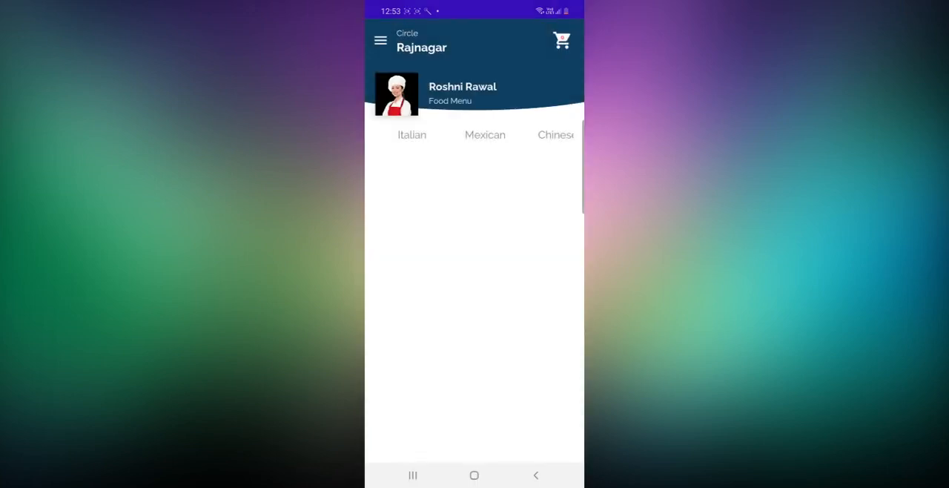
left_click(485, 134)
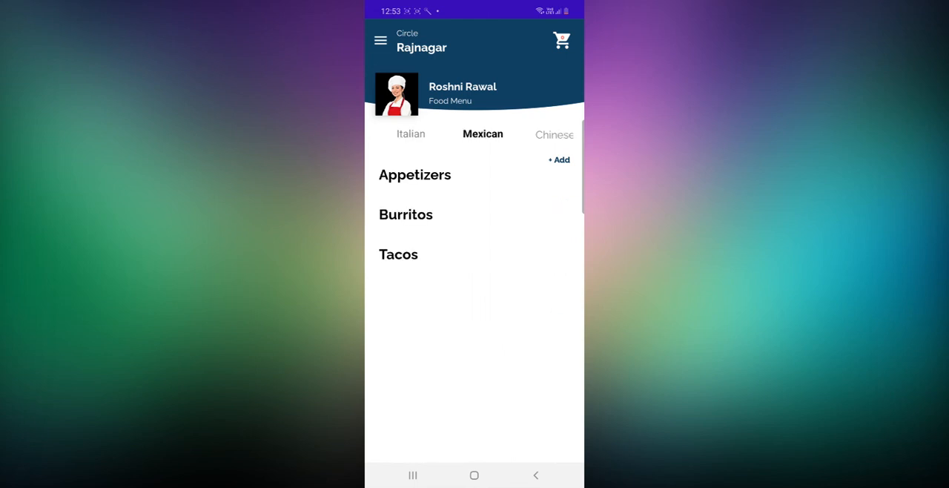
left_click(410, 135)
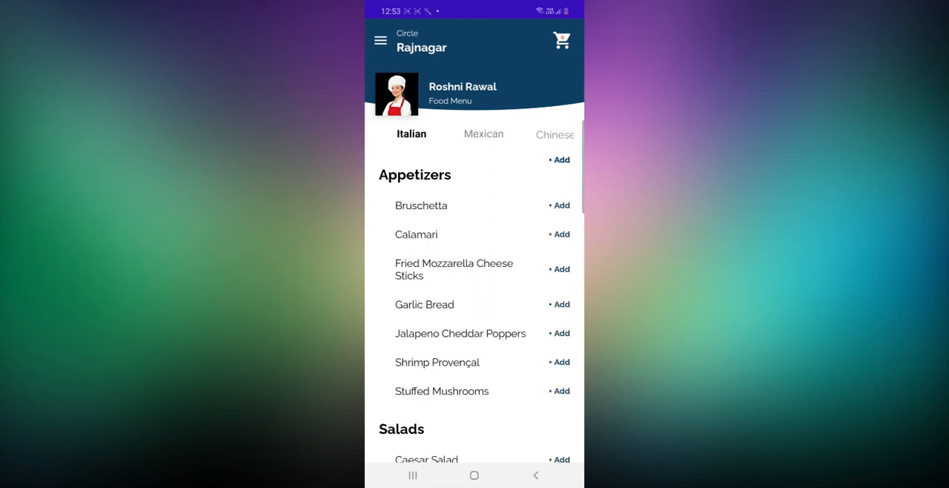
Add 100 g of Bruschetta with Olives topping and barbecue dip to the cart and view it
left_click(560, 205)
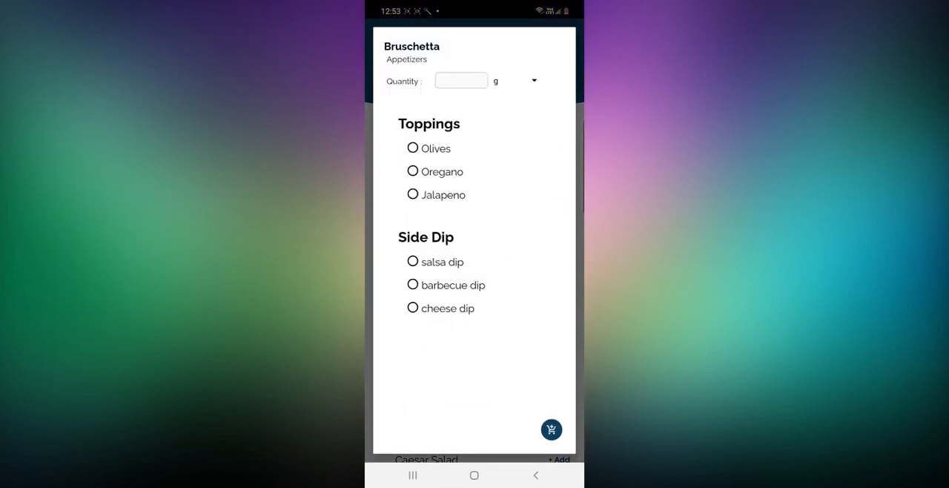
left_click(460, 81)
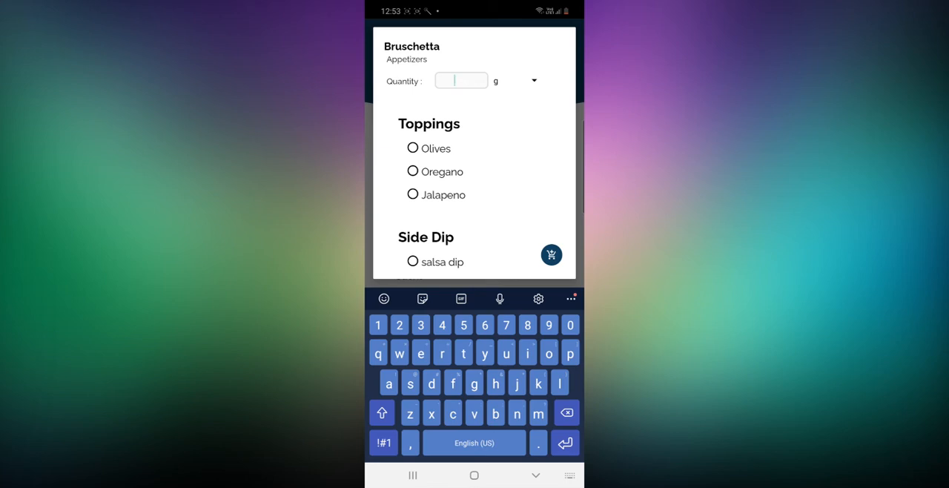
type("100")
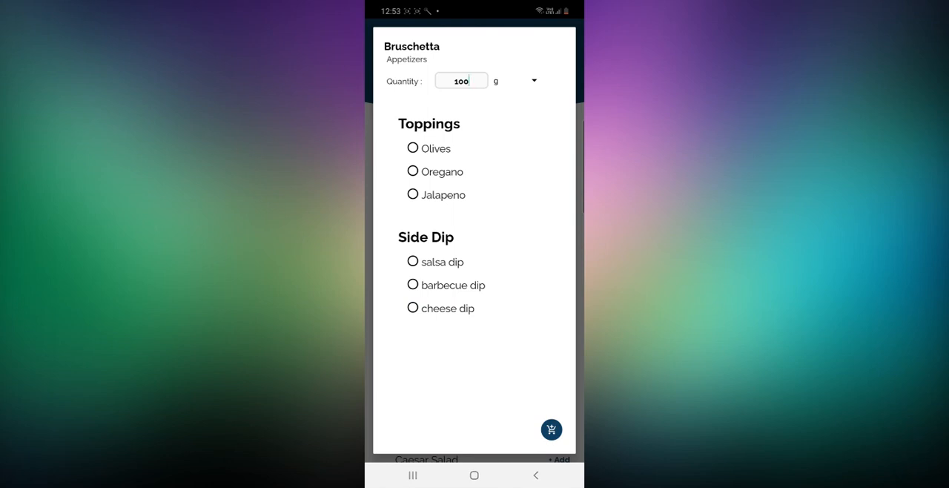
left_click(413, 148)
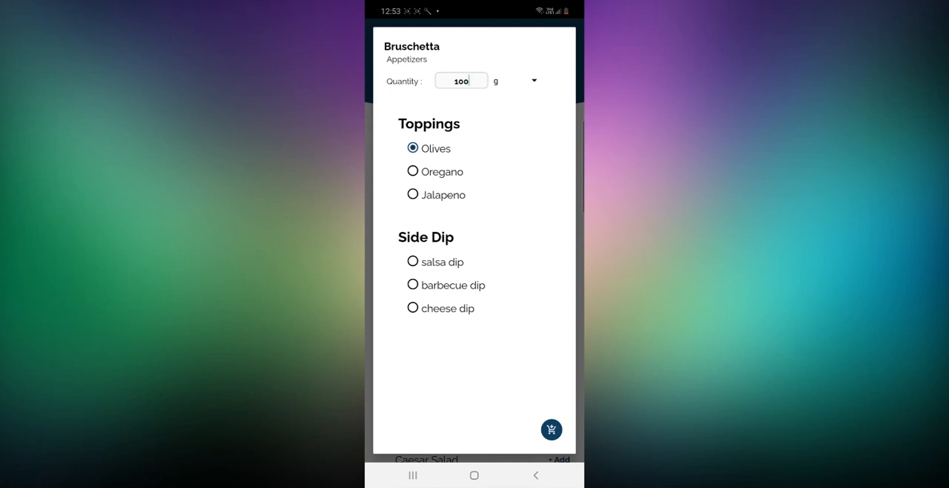
left_click(413, 285)
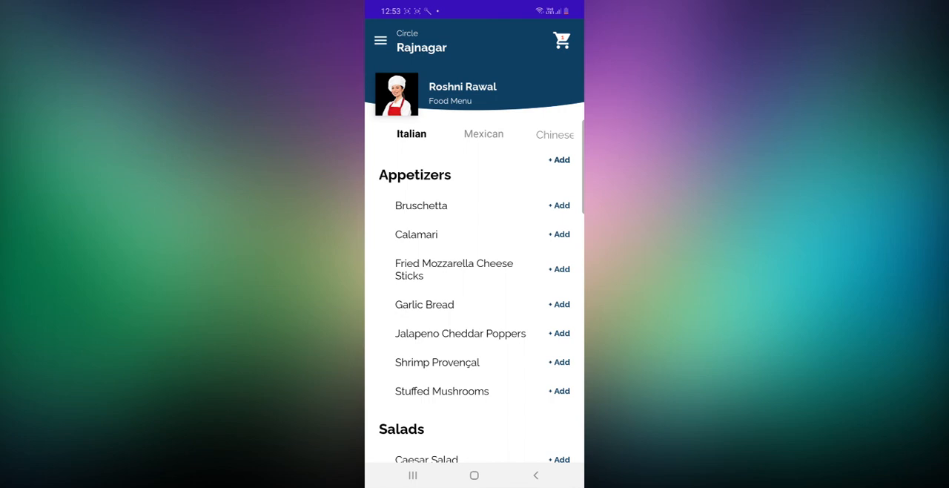
left_click(561, 40)
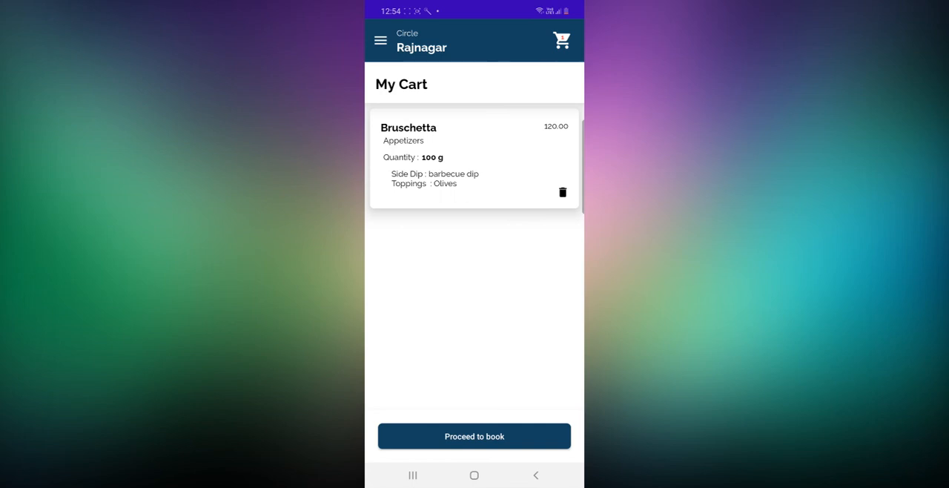
Proceed to booking with date 19/11/2020 and time 12:54, scrolling to the 120.00 cart
left_click(473, 436)
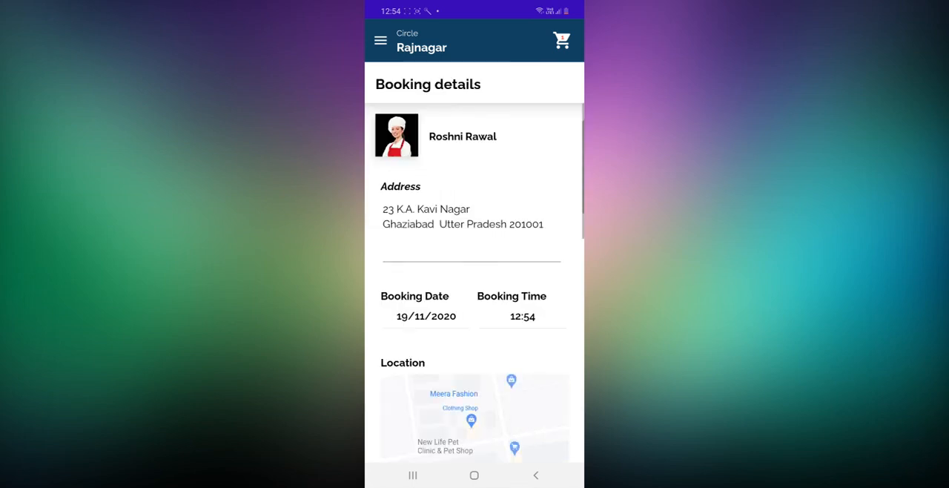
scroll("down", 3)
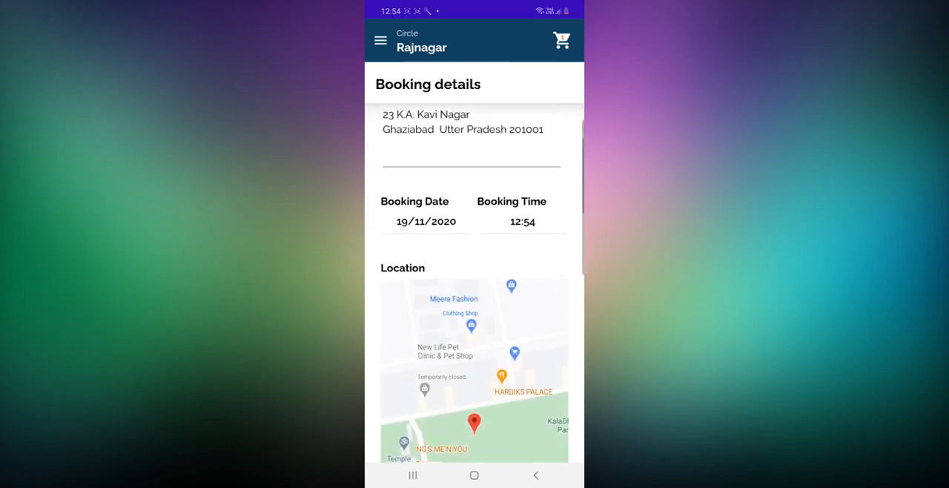
left_click(425, 221)
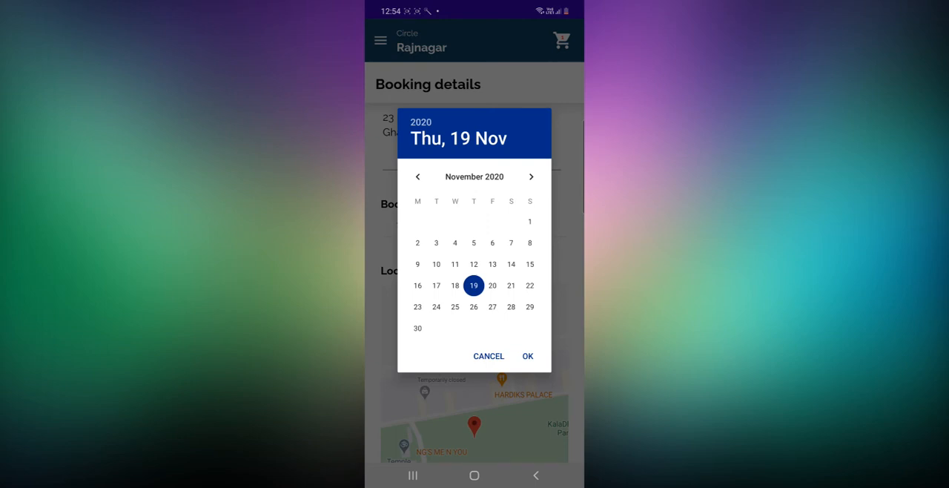
left_click(527, 356)
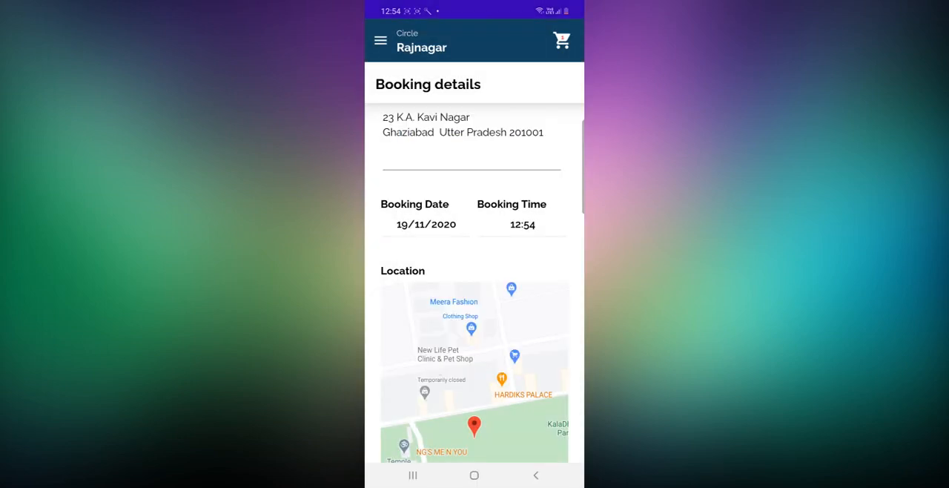
left_click(522, 223)
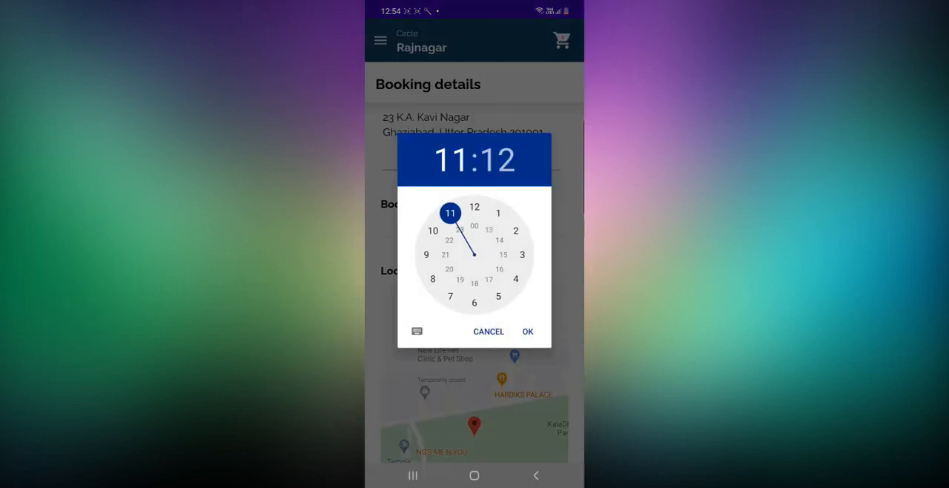
left_click(527, 332)
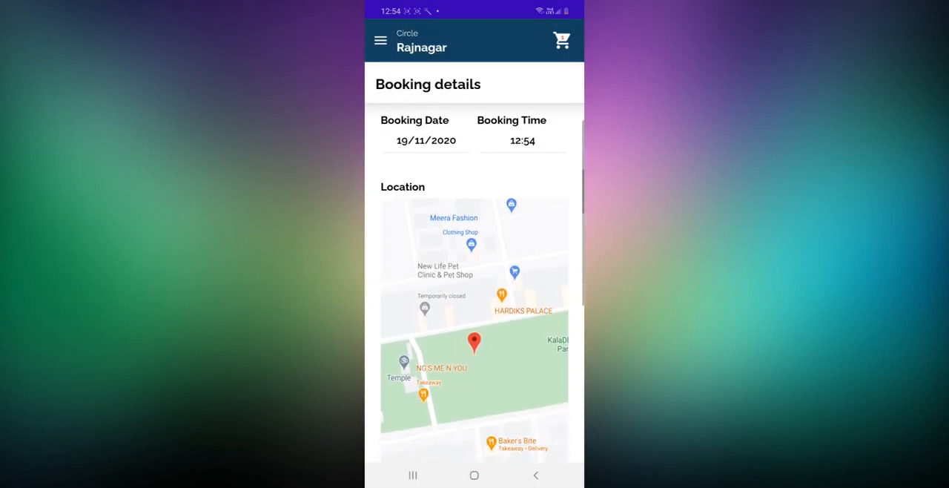
scroll("down", 3)
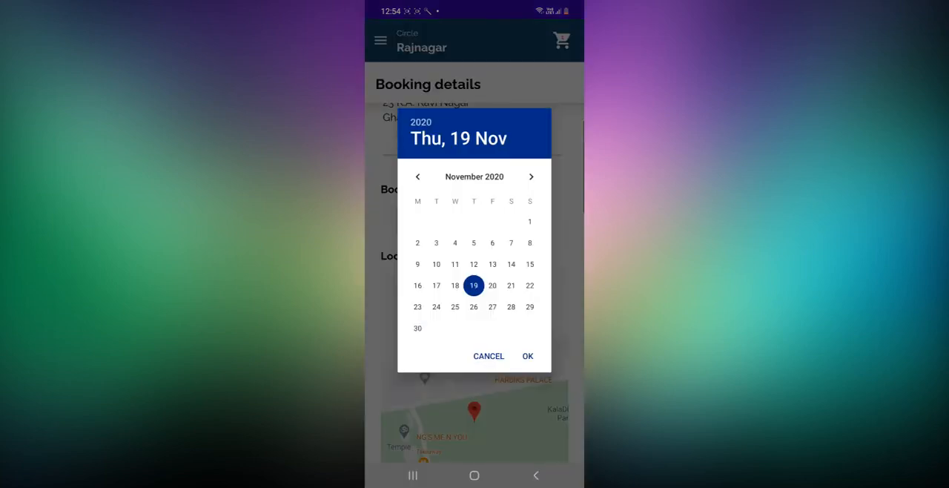
left_click(528, 356)
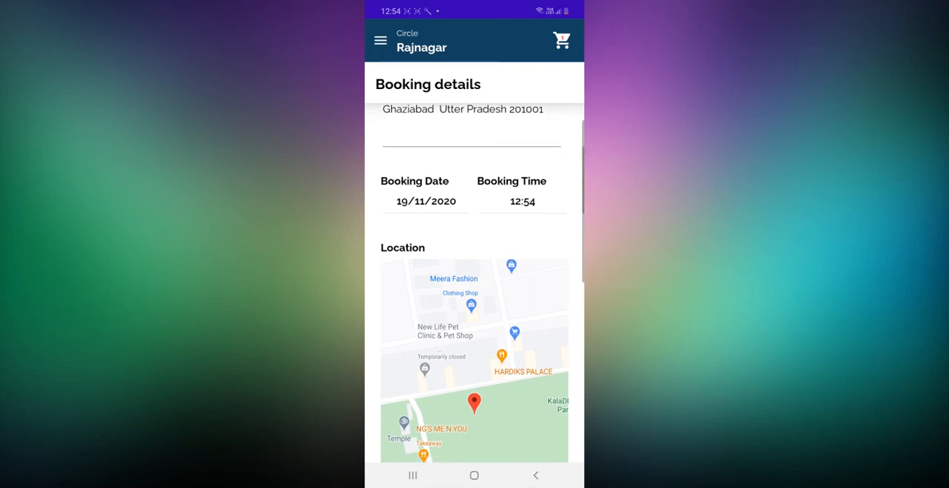
scroll("down", 3)
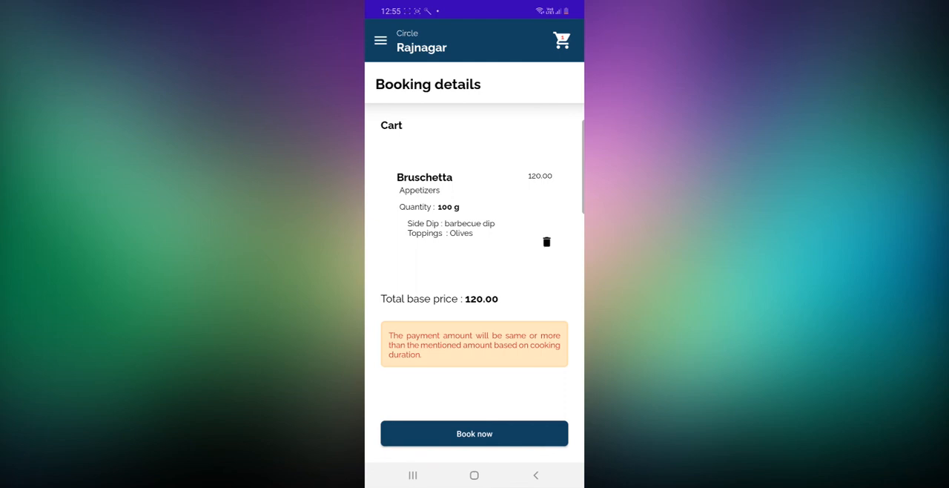
Book the Bruschetta order as pending order no. 45, then switch to the chef's account
left_click(474, 433)
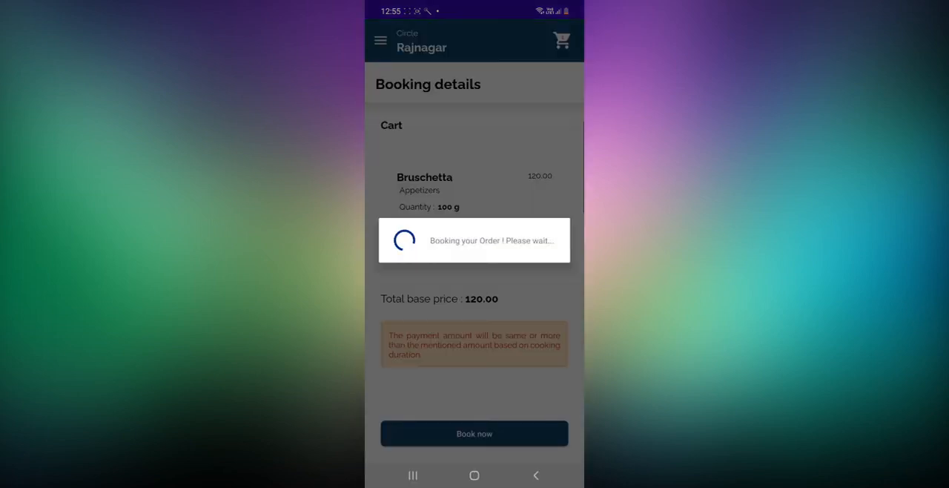
left_click(474, 434)
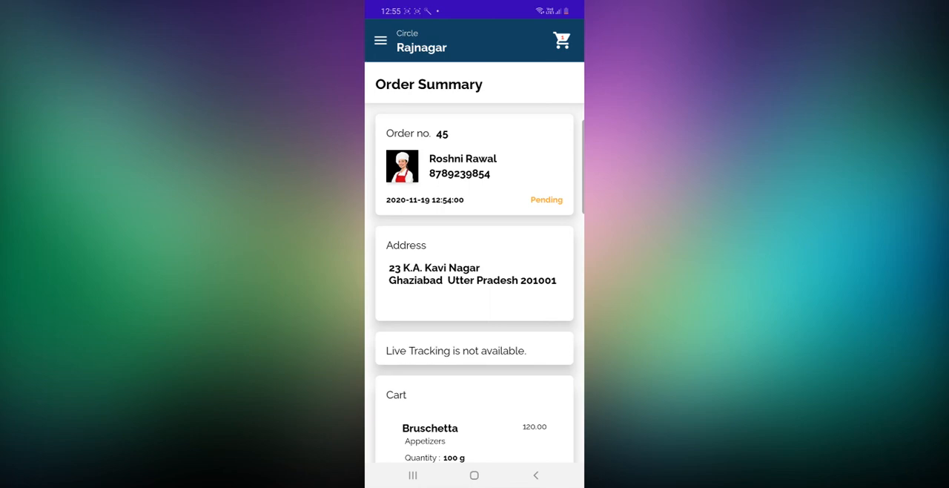
scroll("down", 3)
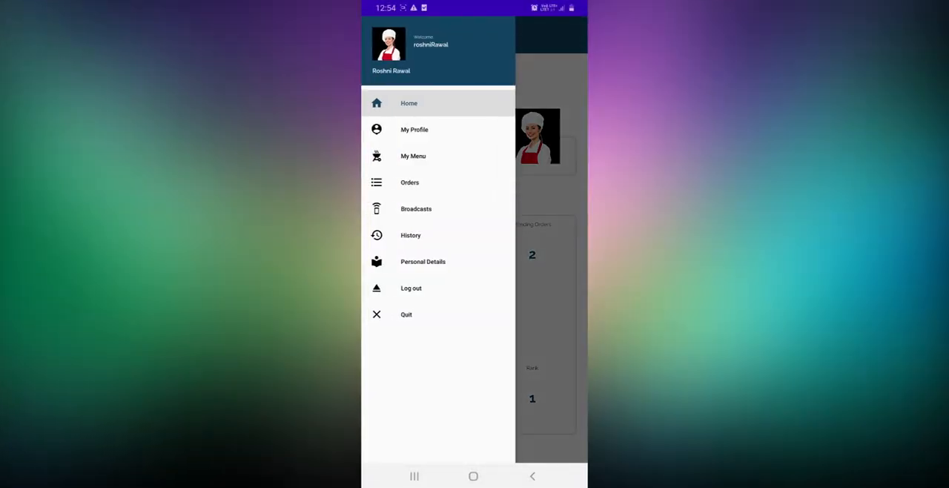
Open order 45 from the chef's Orders, then start and stop its cooking timer
left_click(410, 182)
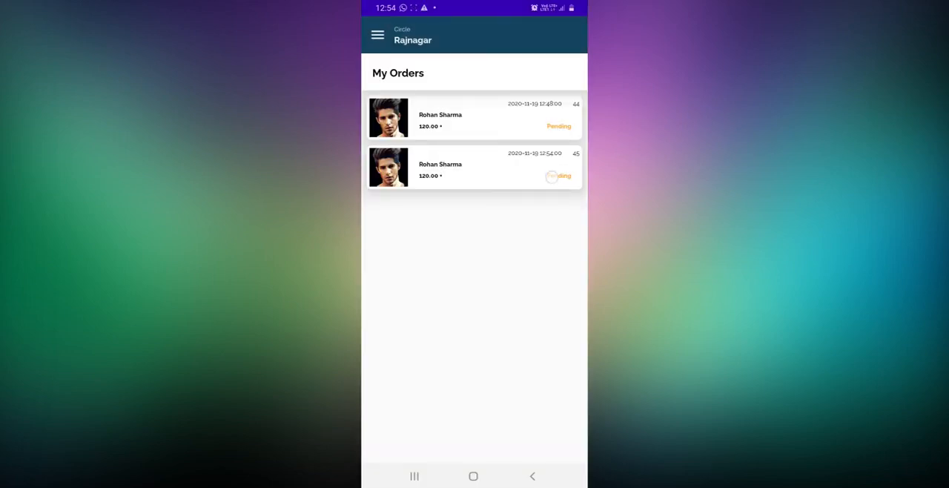
left_click(474, 167)
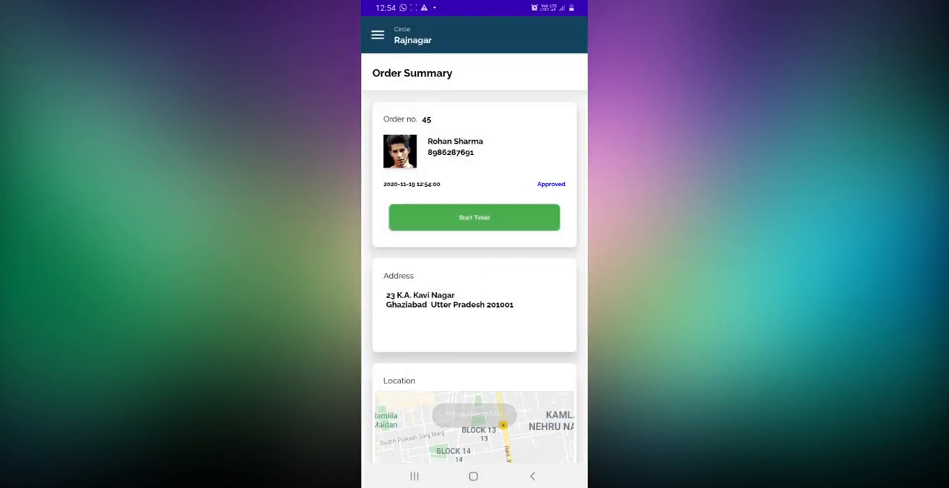
left_click(474, 217)
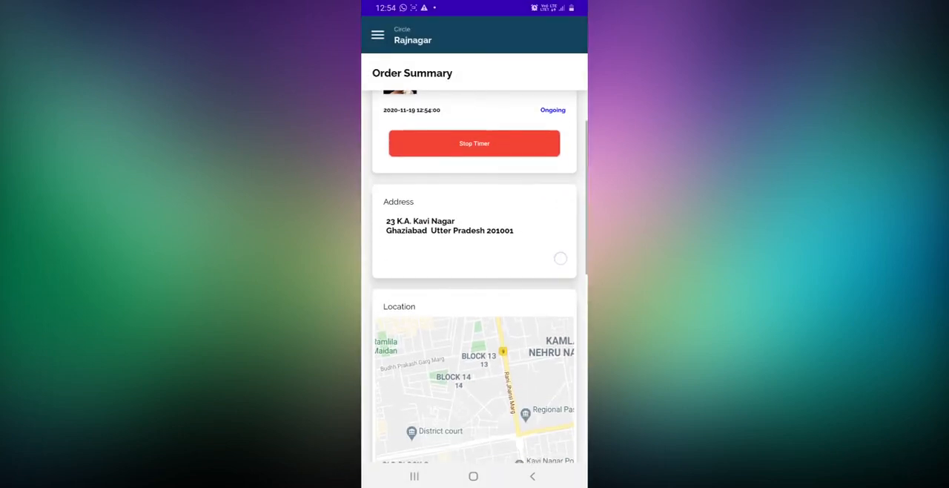
scroll("down", 3)
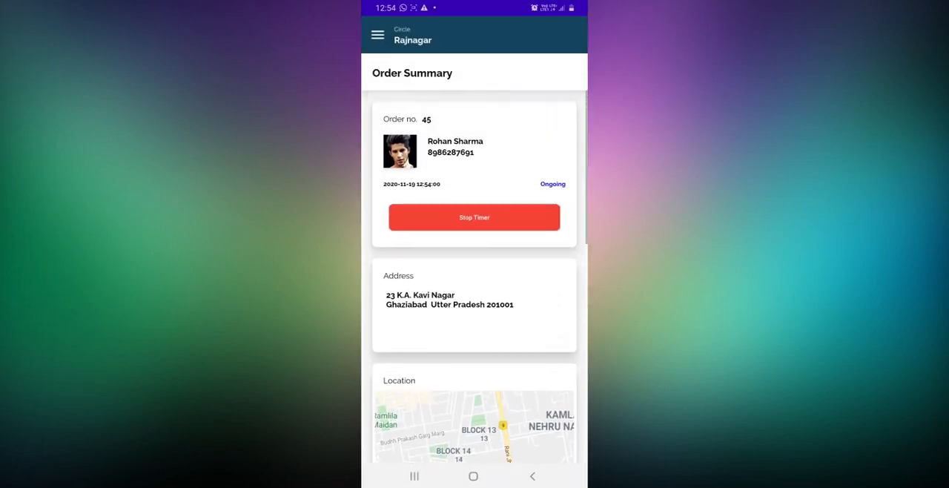
left_click(474, 217)
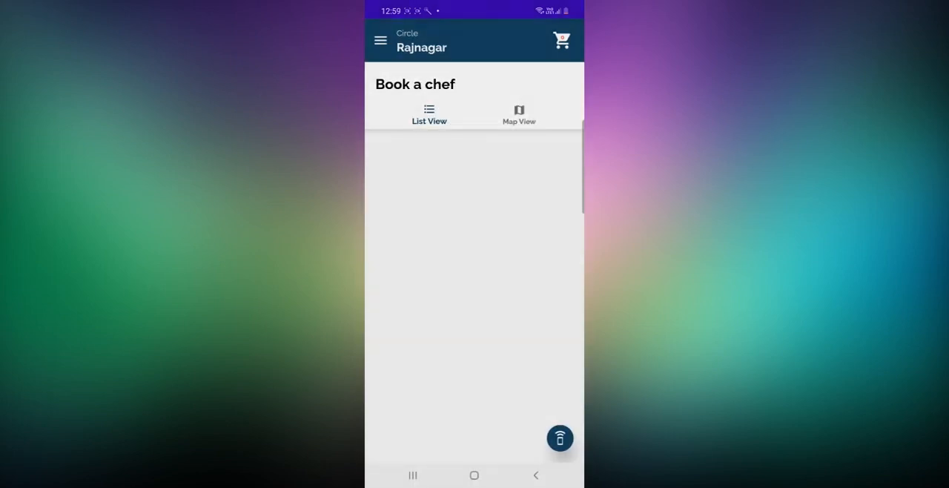
In My Orders, give order 45 four stars and view Bruschetta's full ingredients
left_click(380, 40)
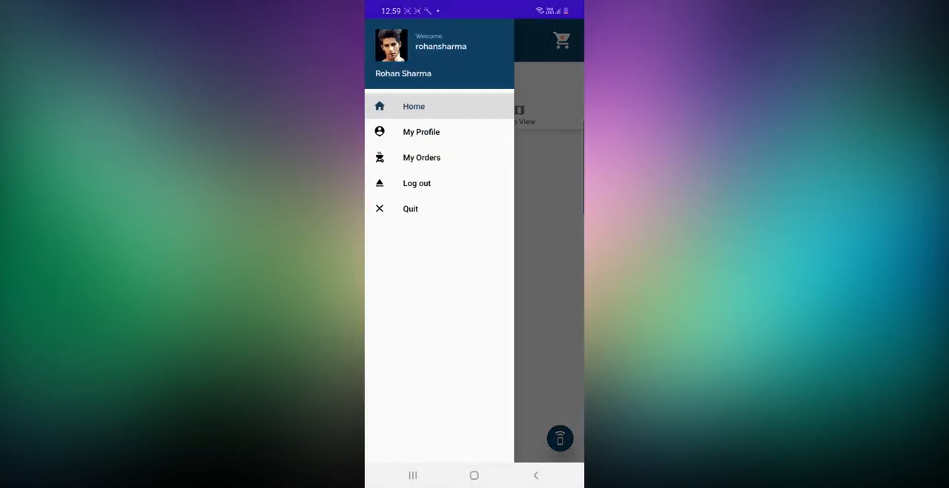
left_click(421, 157)
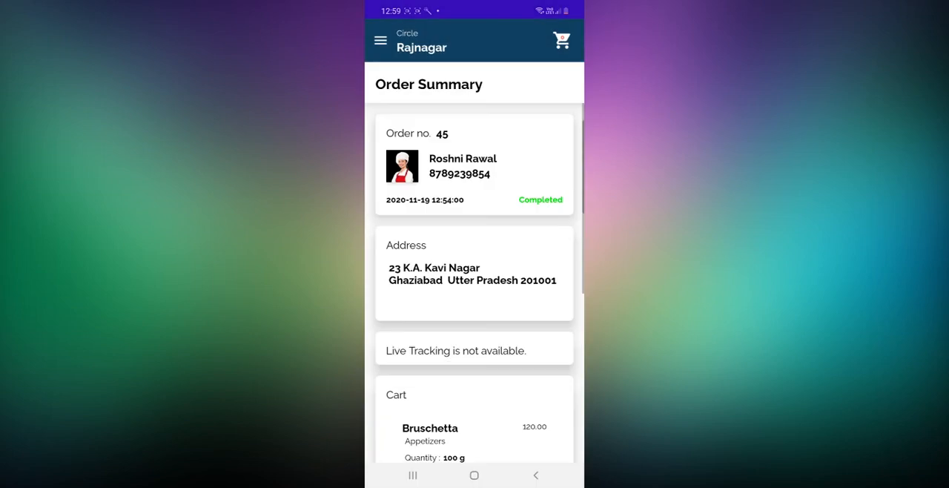
scroll("down", 3)
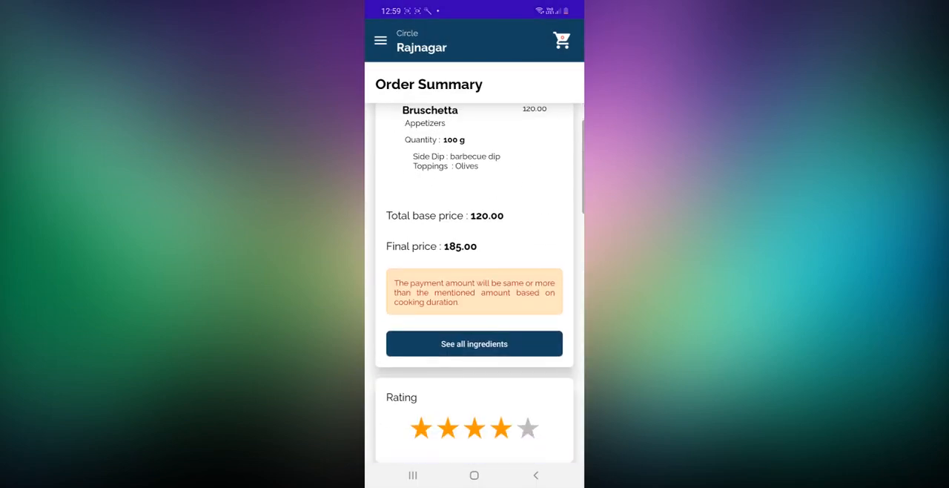
left_click(502, 429)
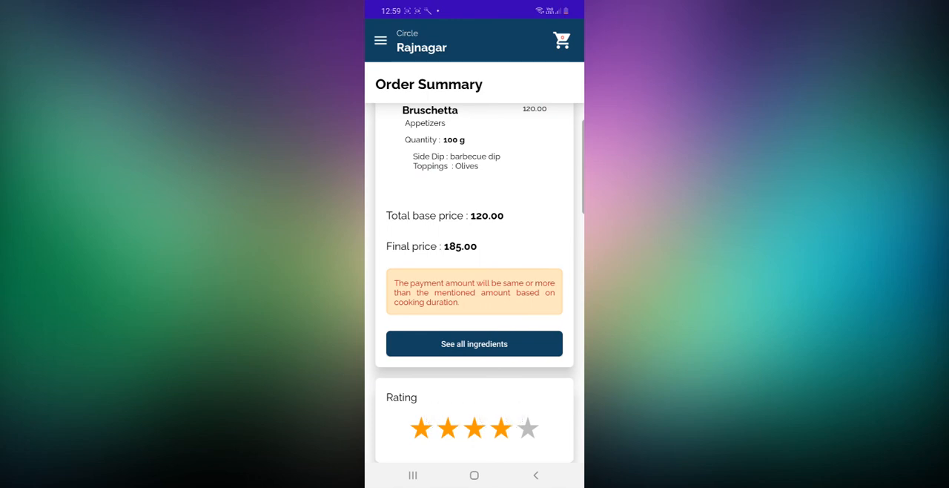
left_click(474, 344)
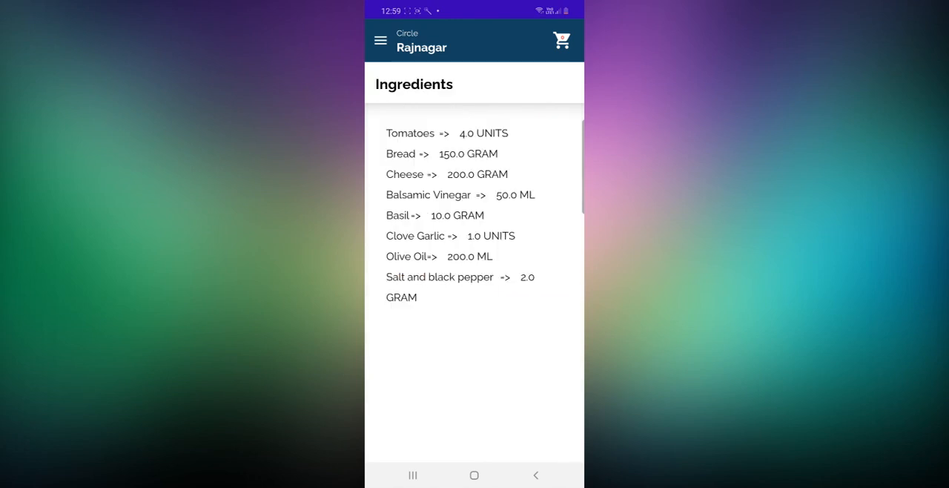